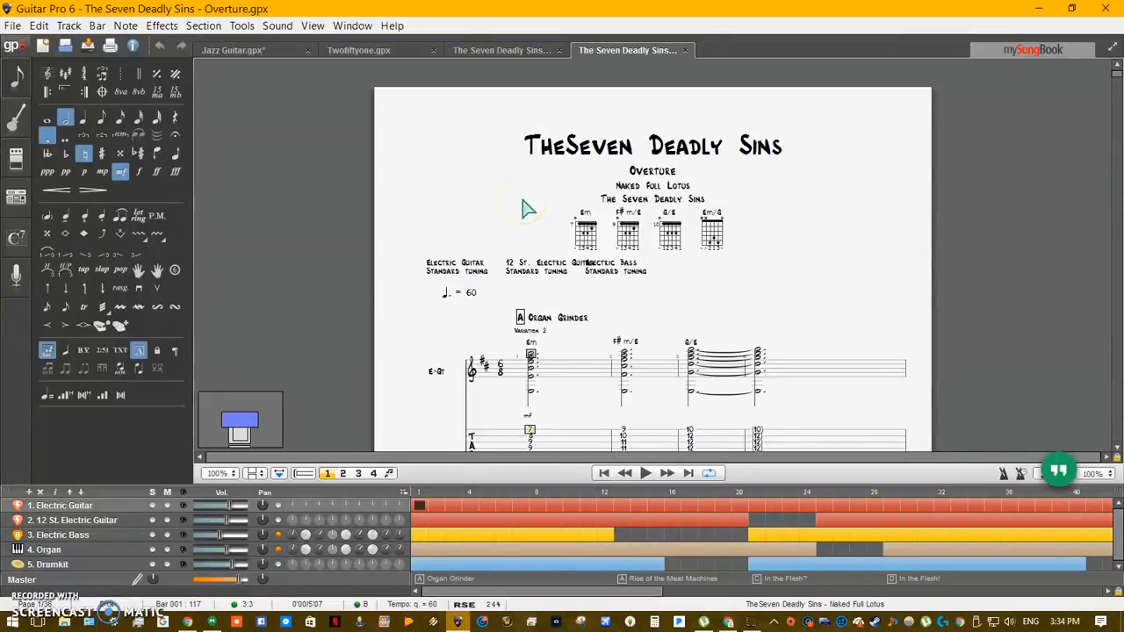
# Step: Browse to the Overture score file in the file picker, then cancel without reopening it
pyautogui.scroll(3)
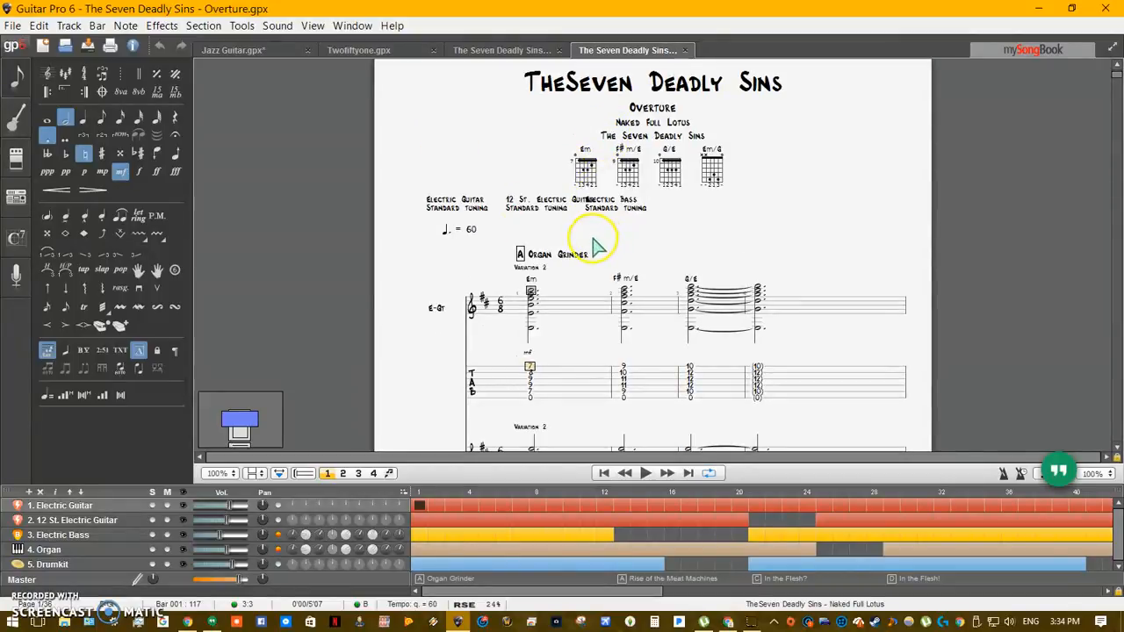
pyautogui.moveTo(597, 249)
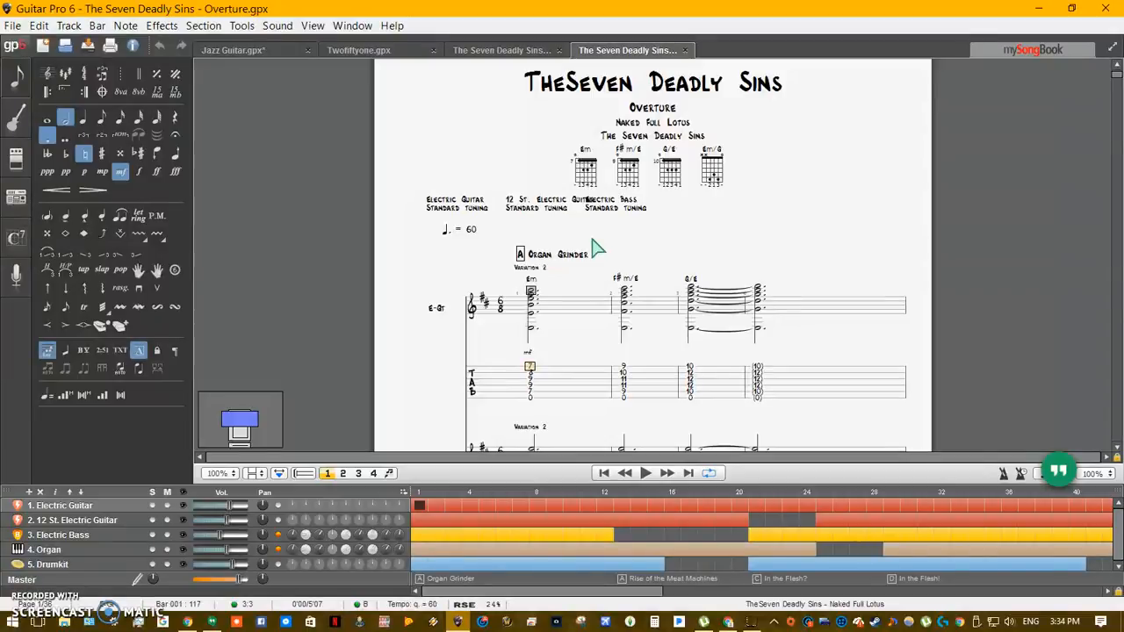
pyautogui.scroll(-3)
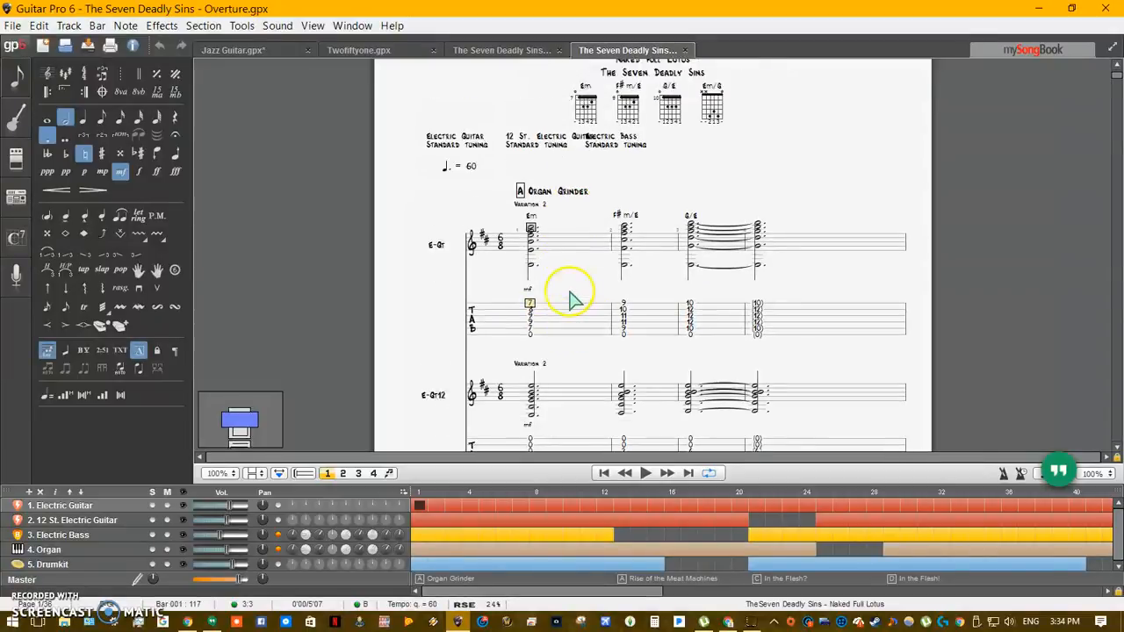
pyautogui.scroll(3)
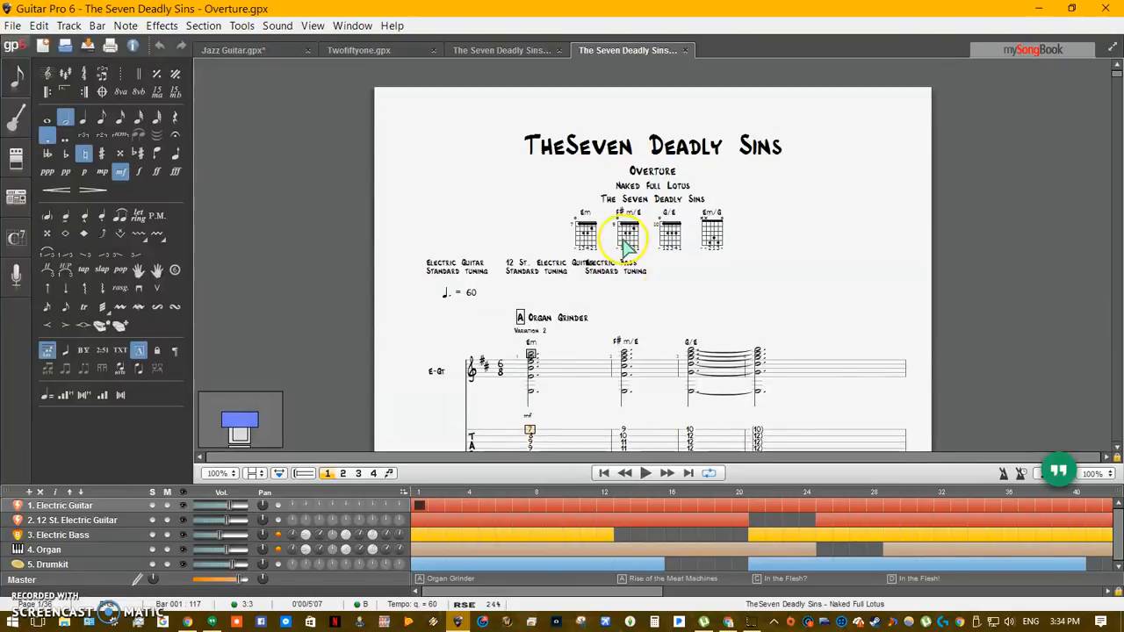
pyautogui.moveTo(757, 165)
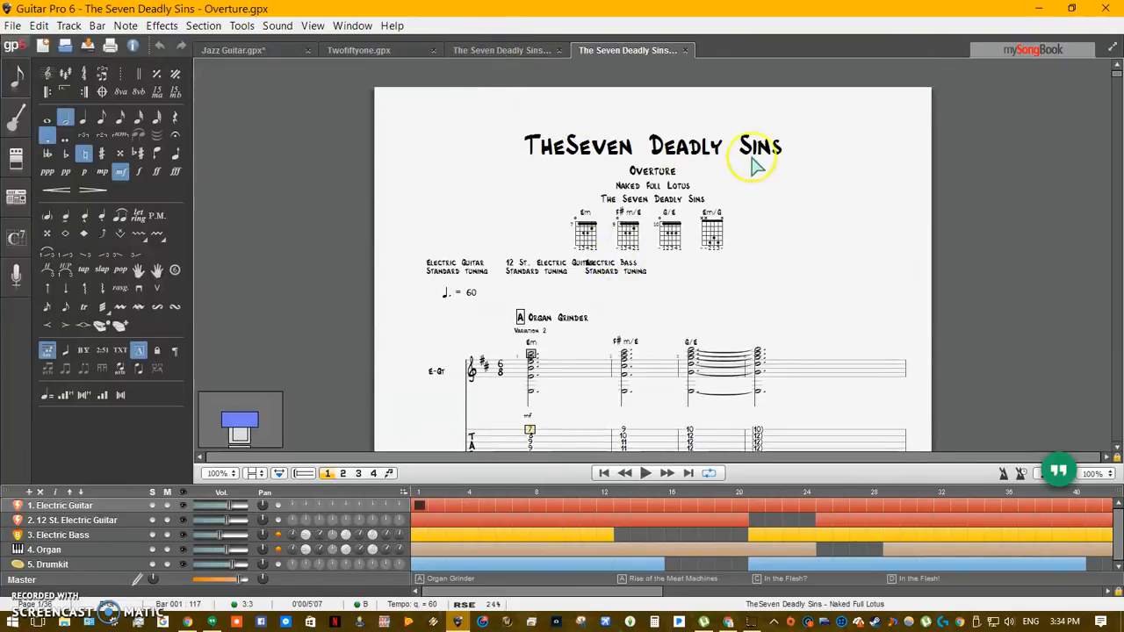
pyautogui.scroll(3)
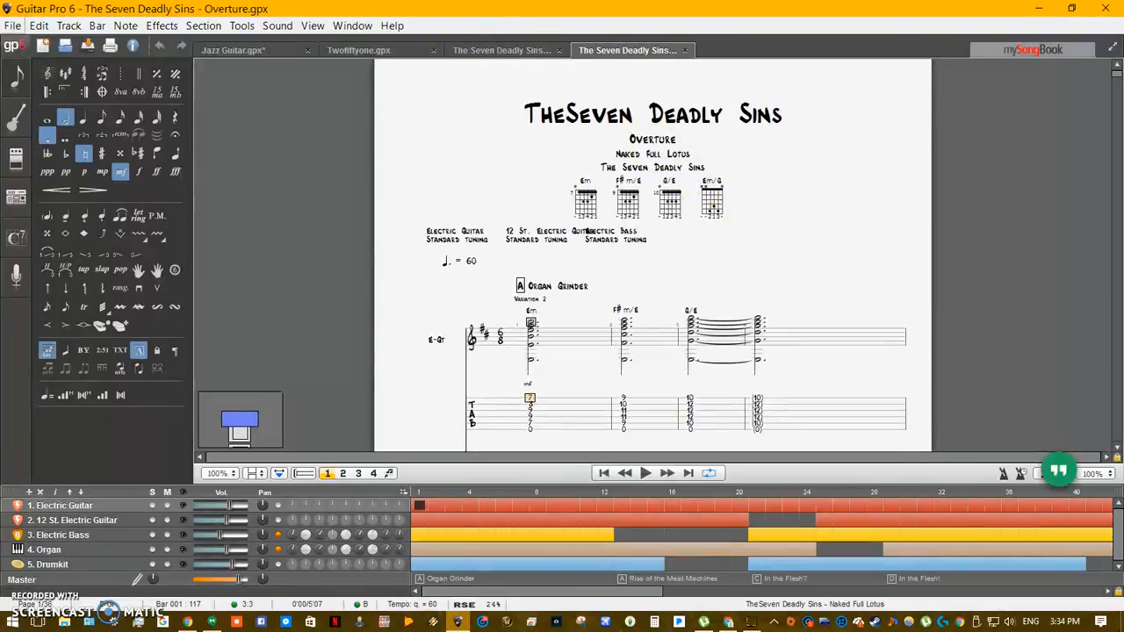
pyautogui.moveTo(702, 237)
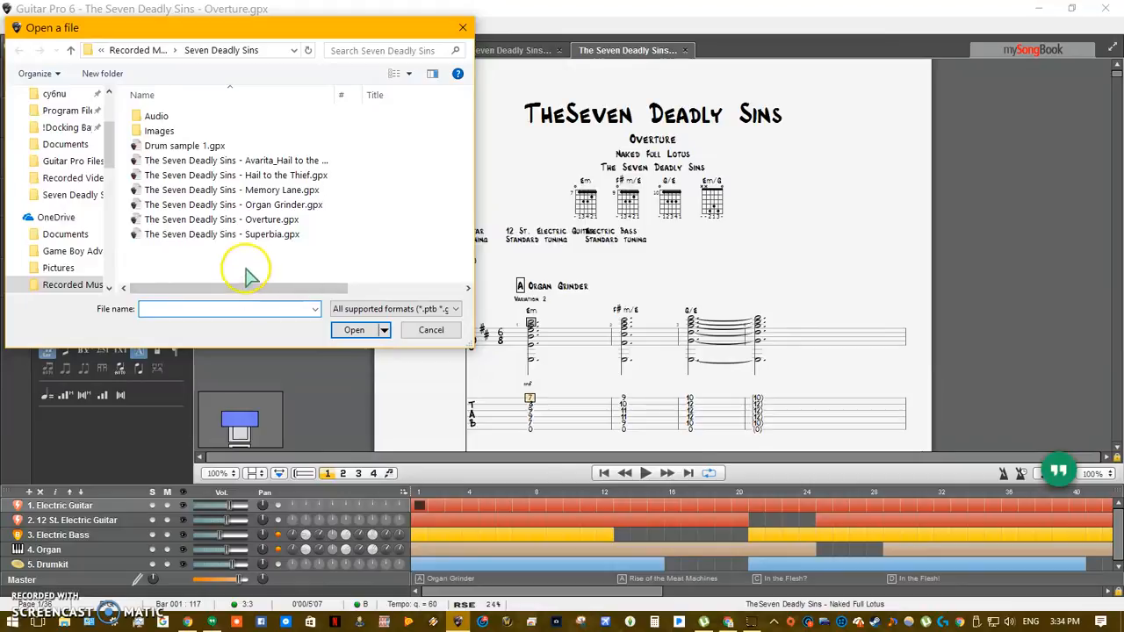
pyautogui.click(219, 220)
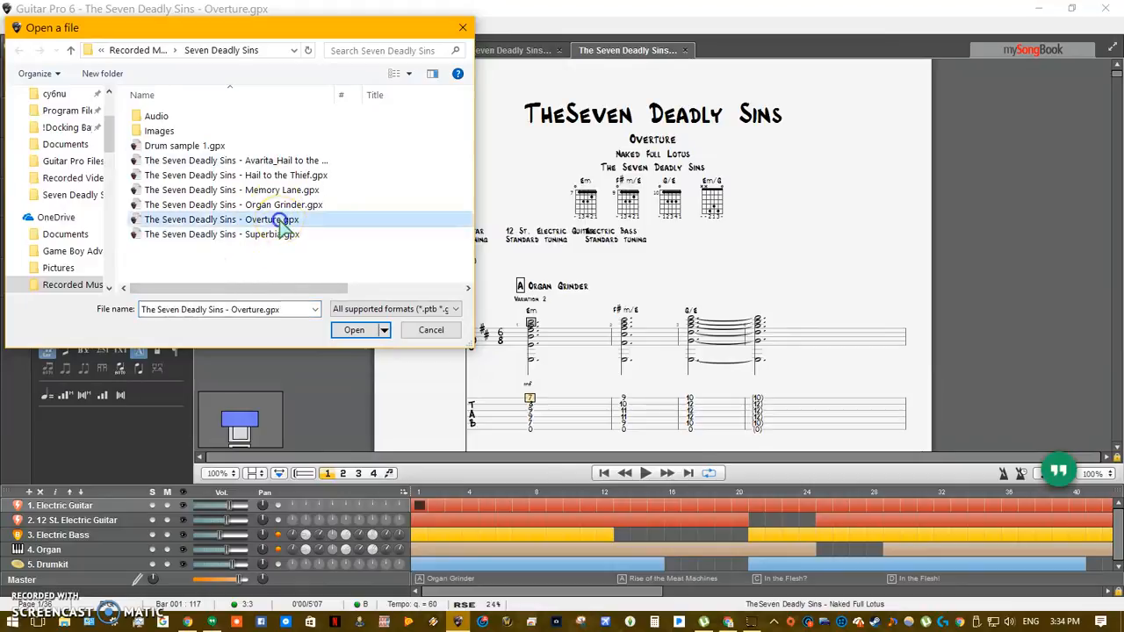
pyautogui.moveTo(277, 264)
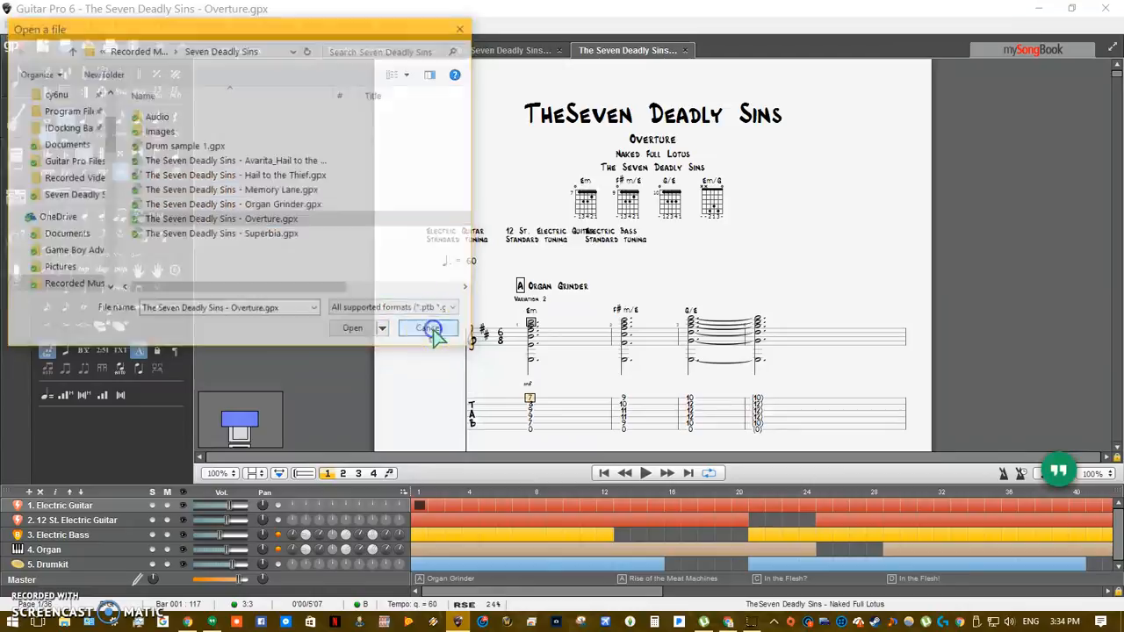
pyautogui.click(429, 328)
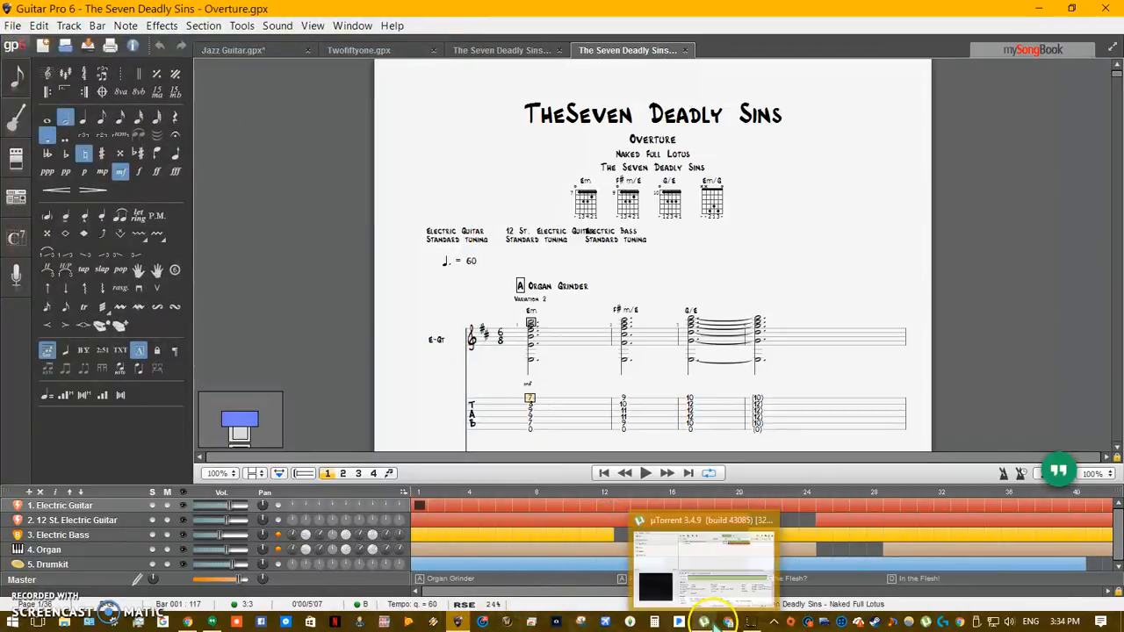
pyautogui.scroll(-3)
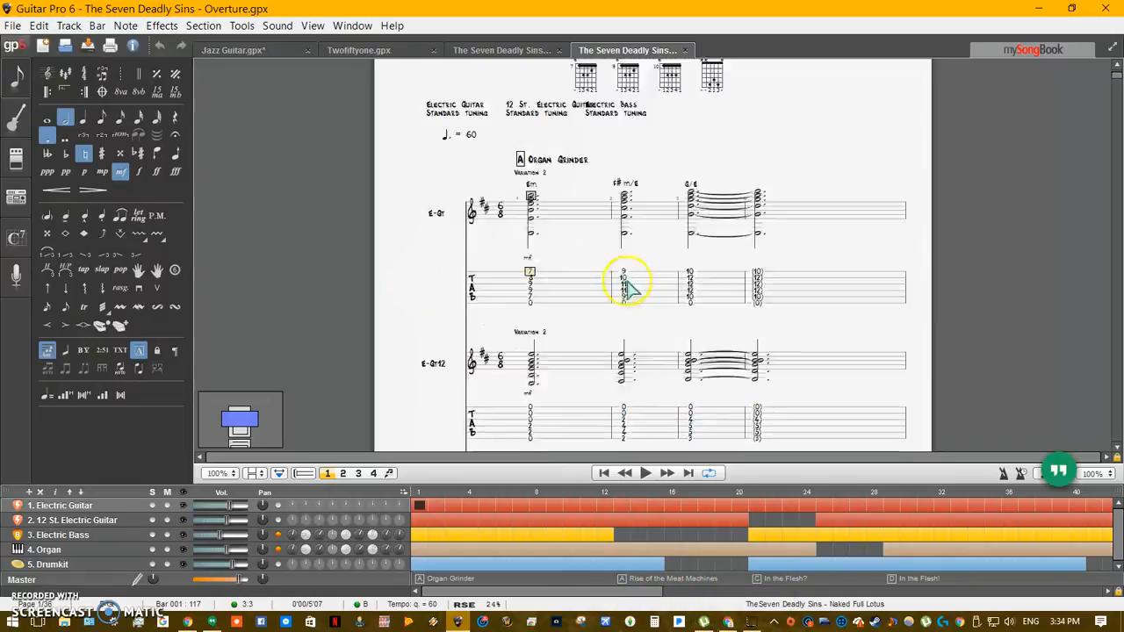
pyautogui.scroll(3)
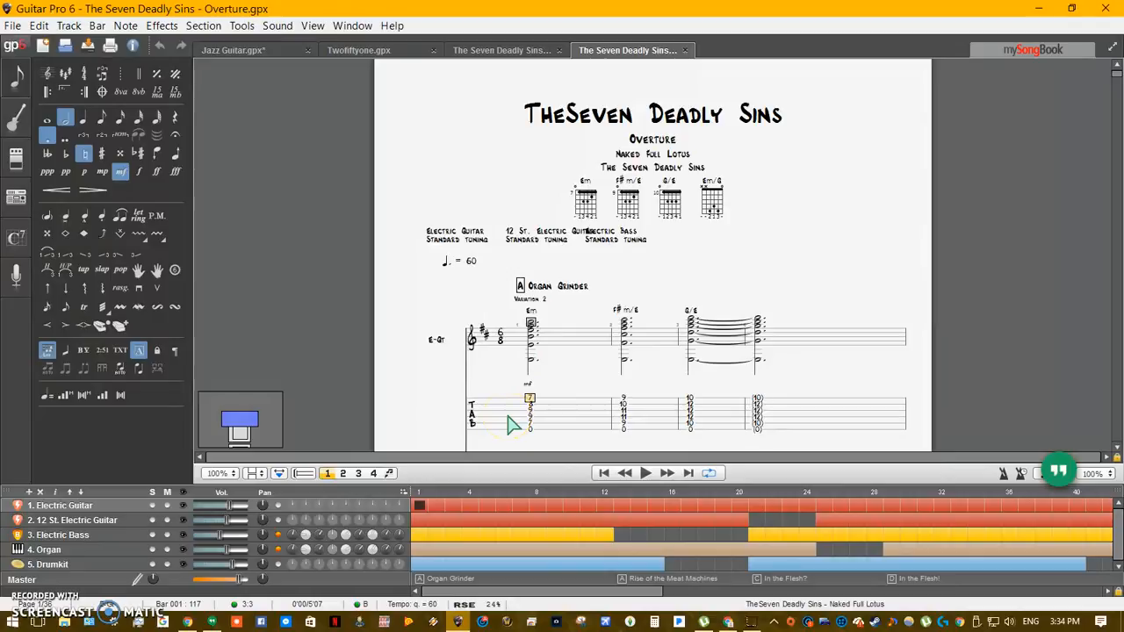
pyautogui.moveTo(507, 423)
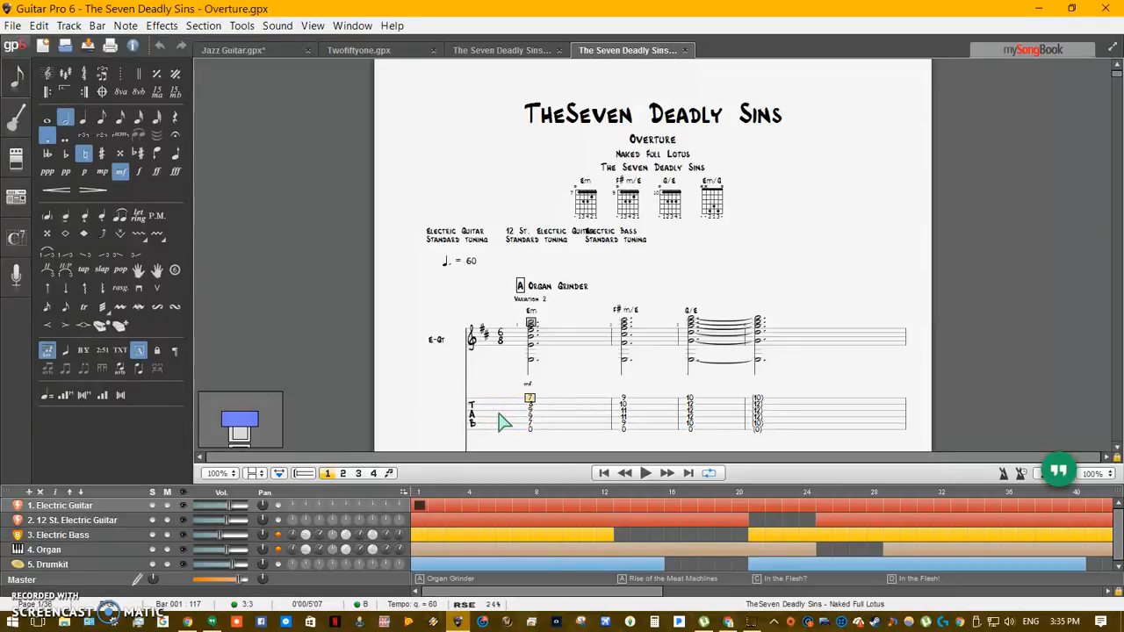
pyautogui.moveTo(628, 284)
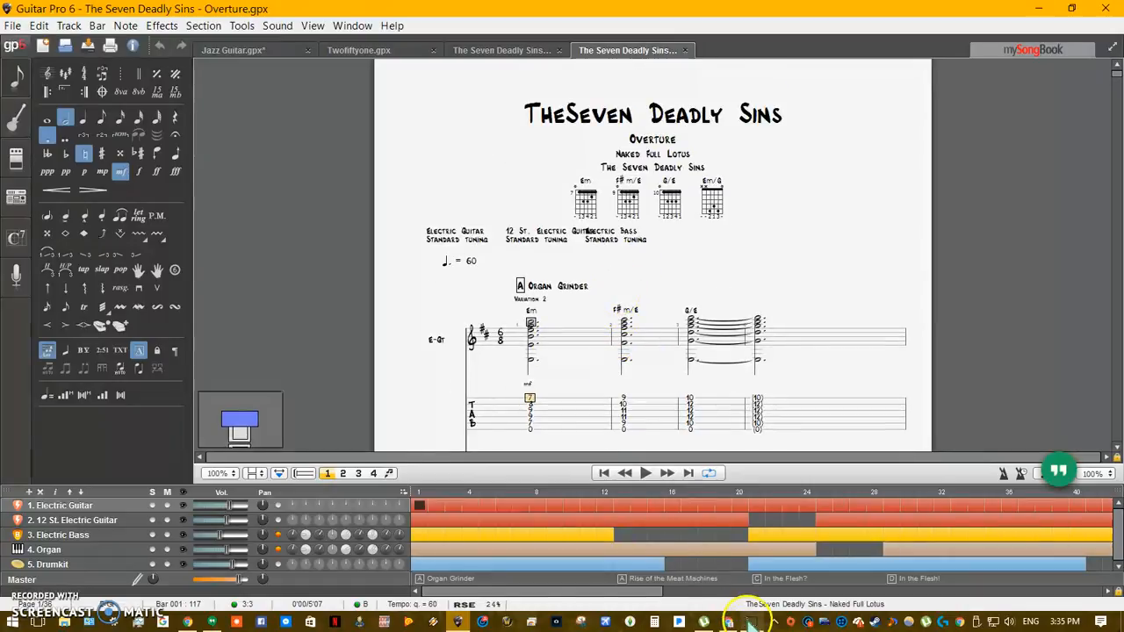
pyautogui.moveTo(727, 622)
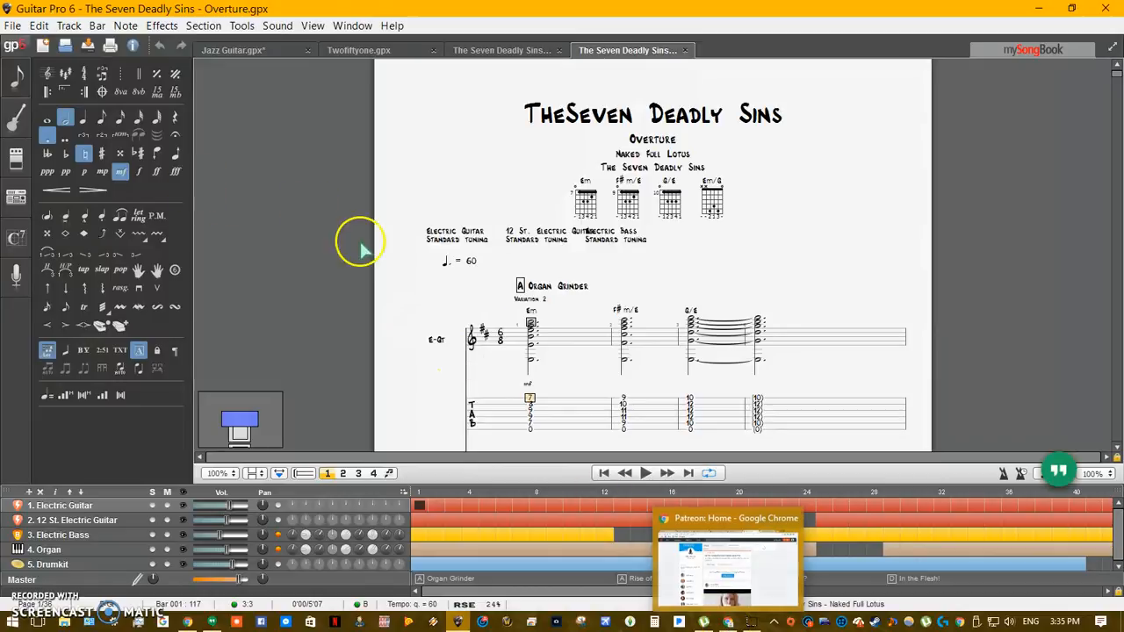
pyautogui.scroll(-3)
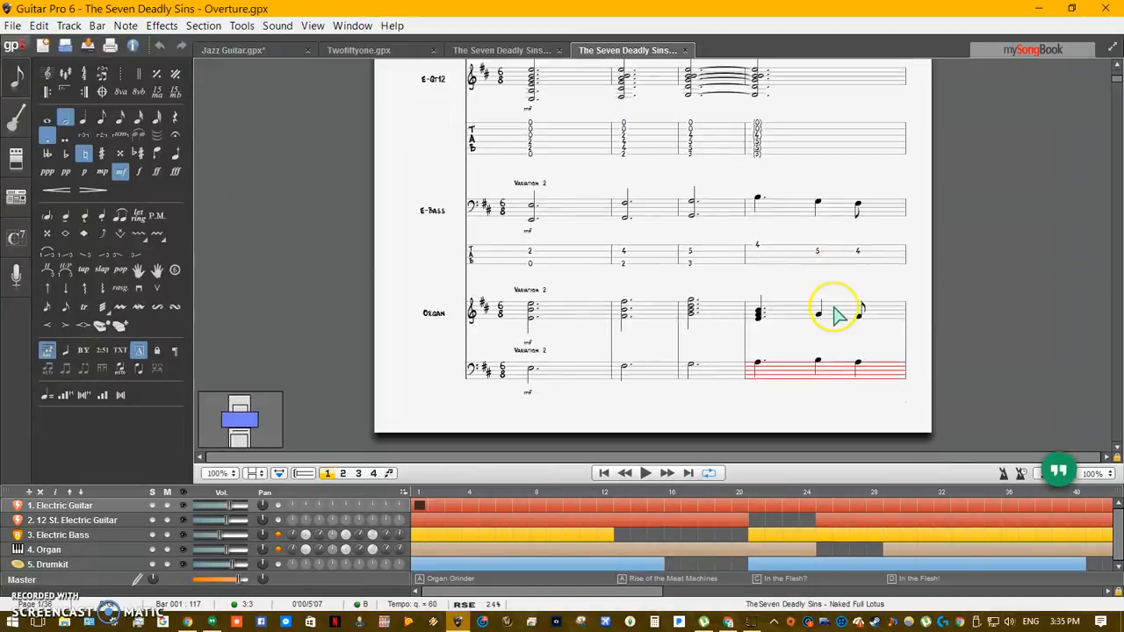
pyautogui.scroll(3)
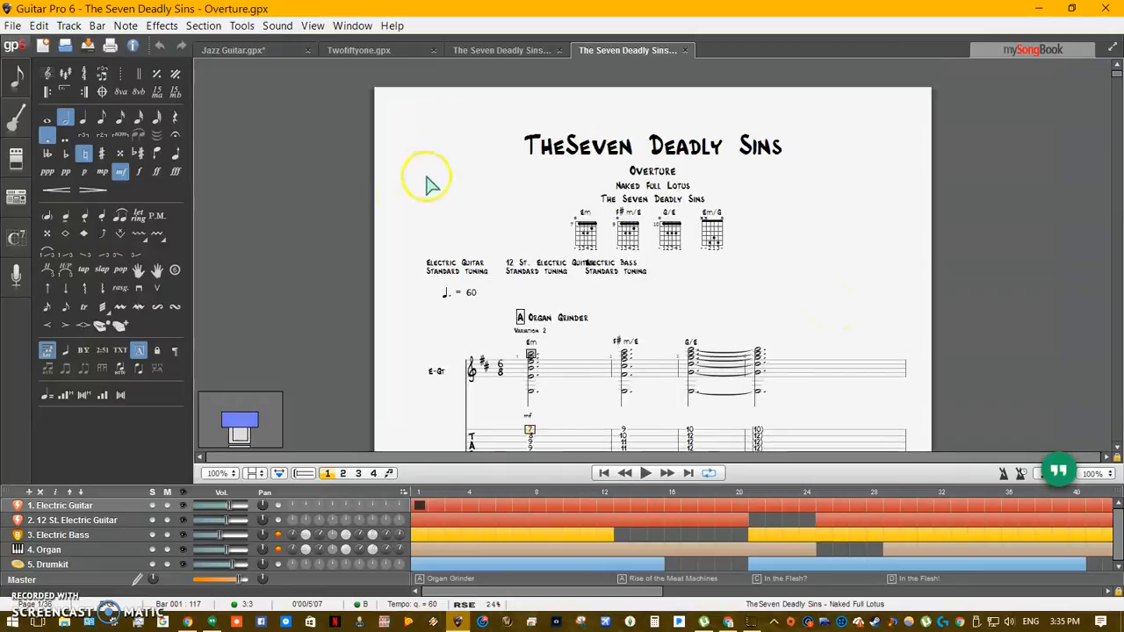
pyautogui.moveTo(571, 281)
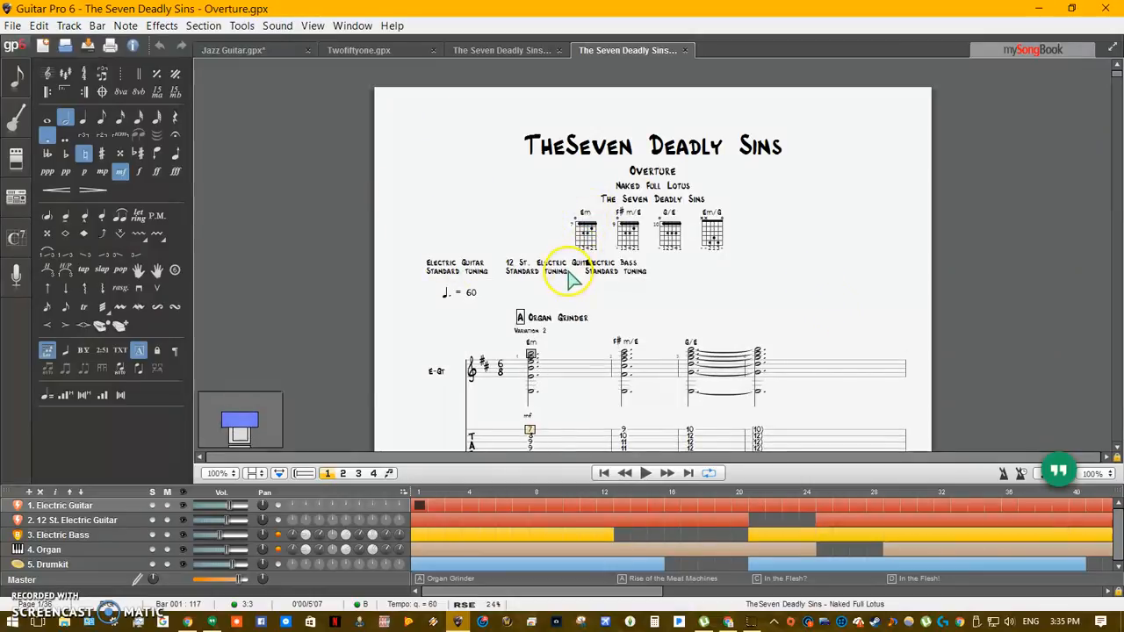
pyautogui.scroll(3)
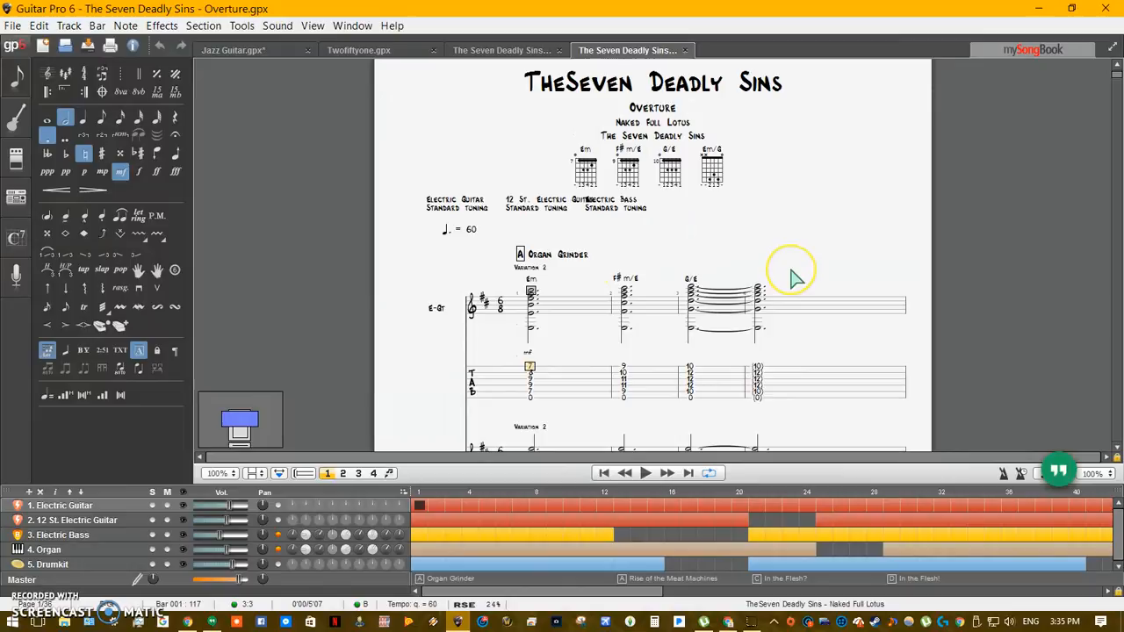
pyautogui.scroll(-3)
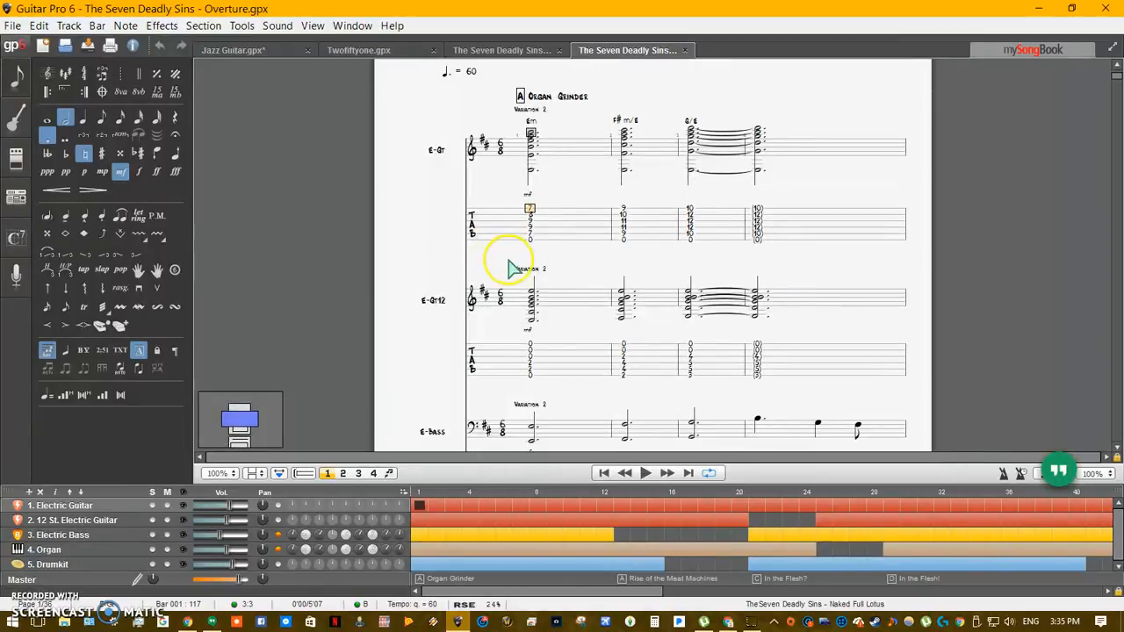
pyautogui.scroll(-3)
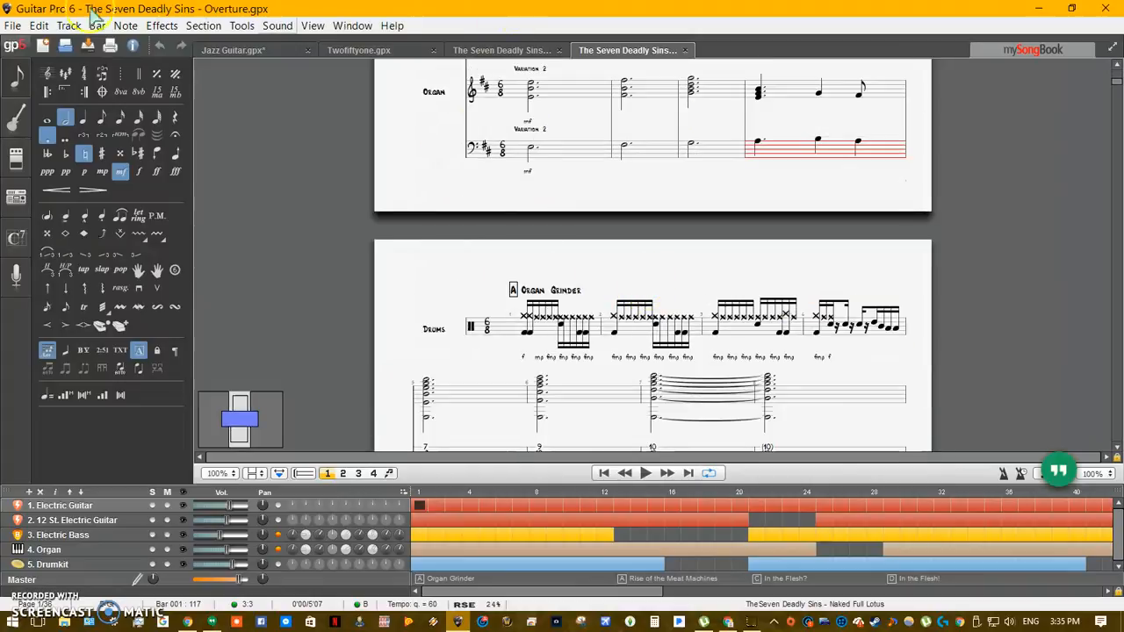
# Step: Create a new score from the Classical Guitar template via File > New score
pyautogui.click(127, 25)
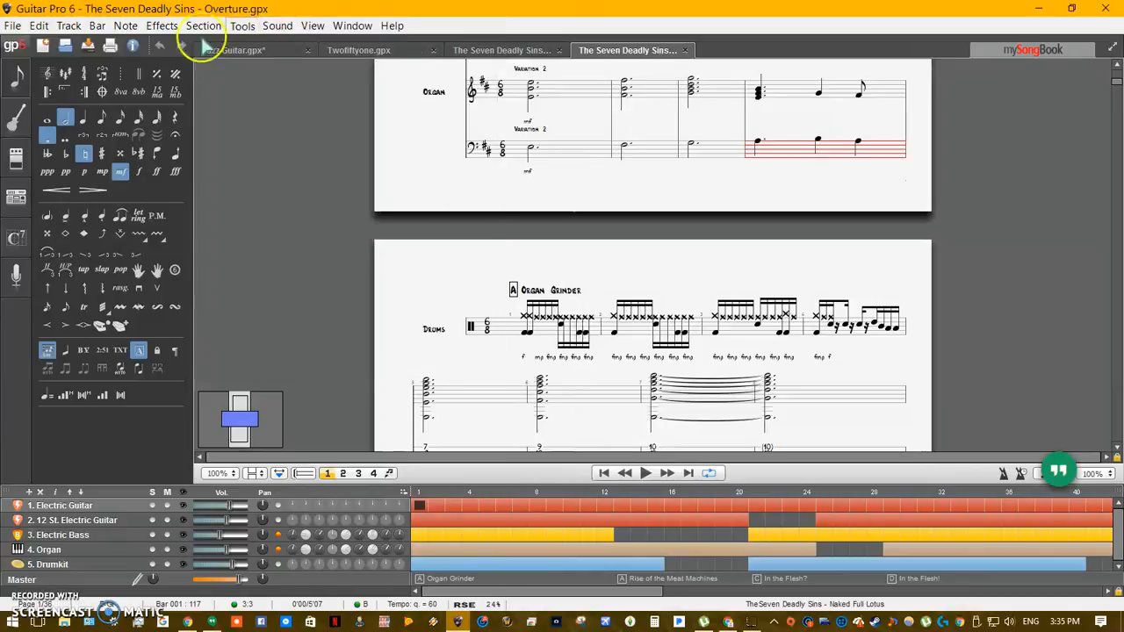
pyautogui.click(12, 25)
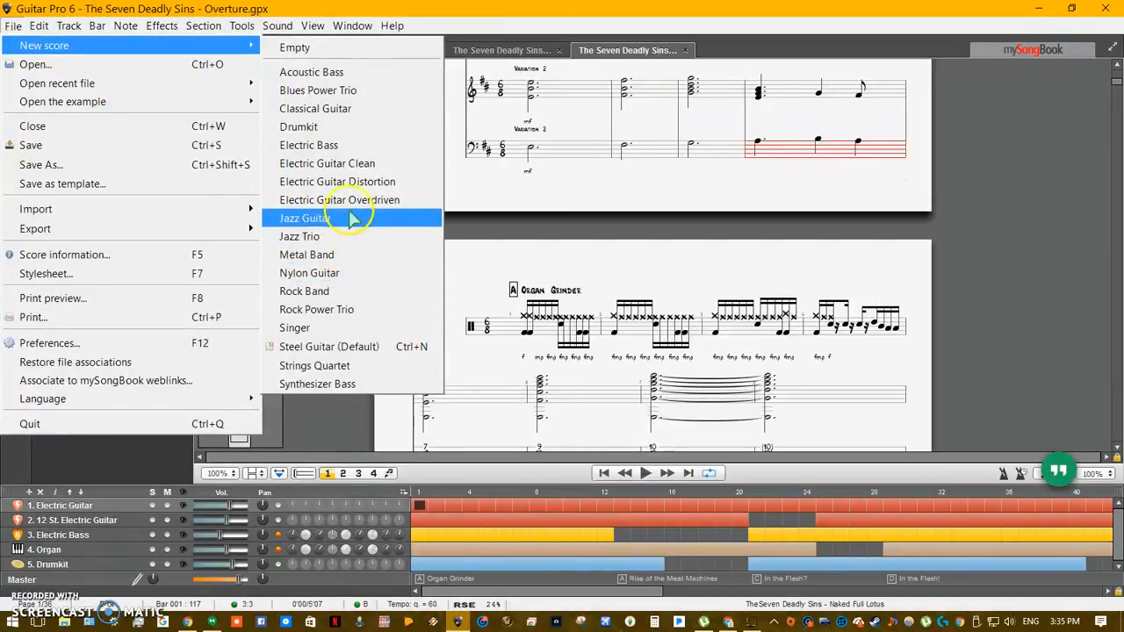
pyautogui.moveTo(330, 109)
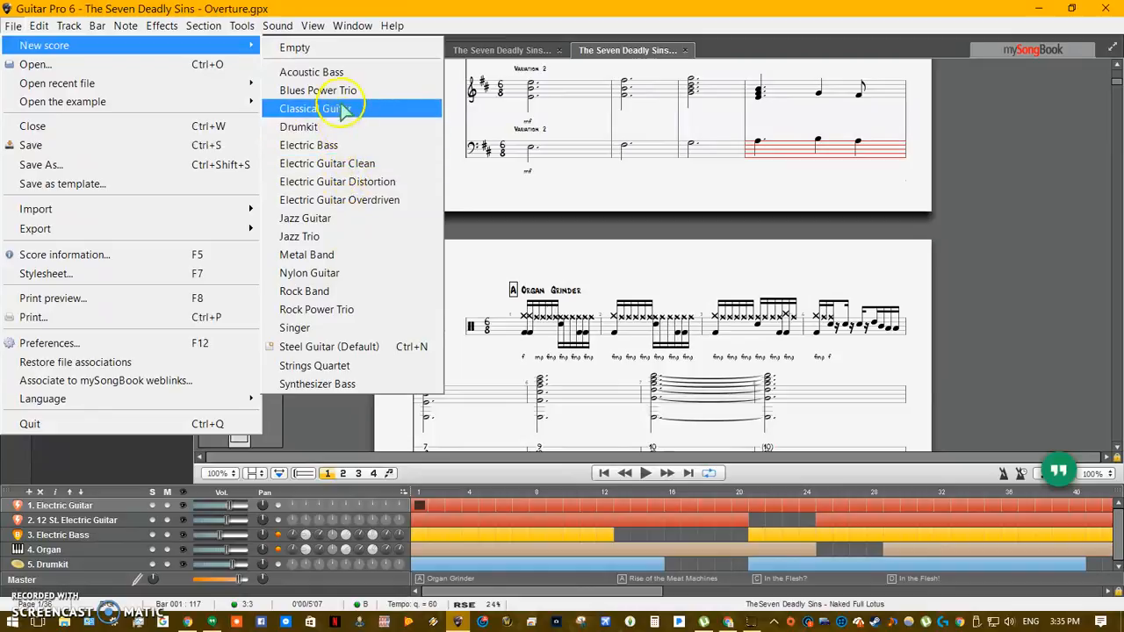
pyautogui.moveTo(342, 114)
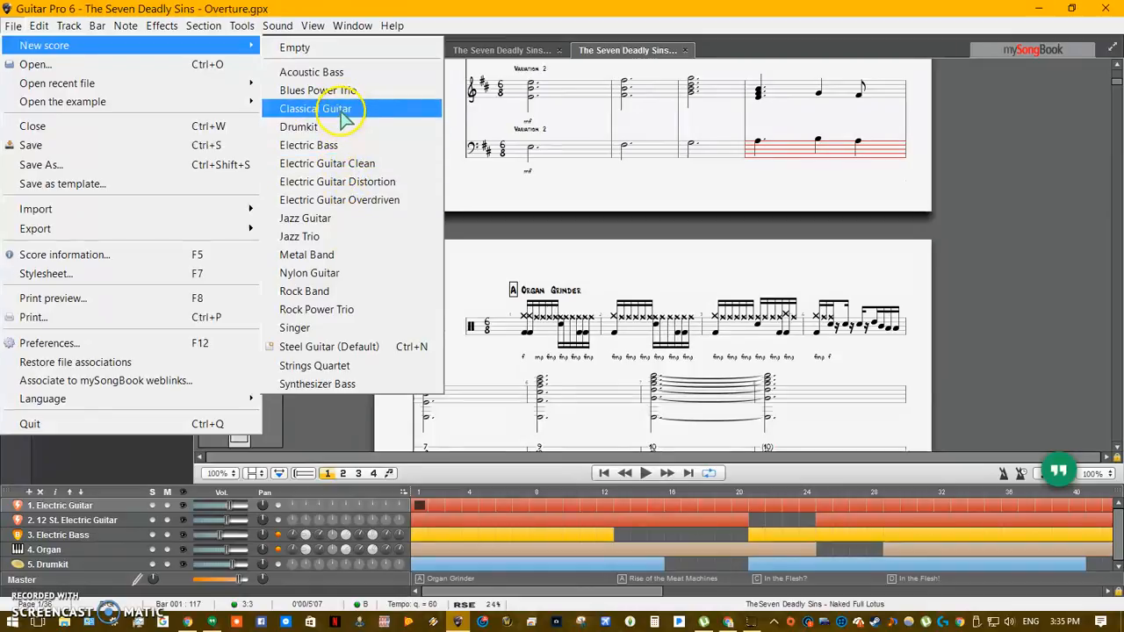
pyautogui.click(313, 109)
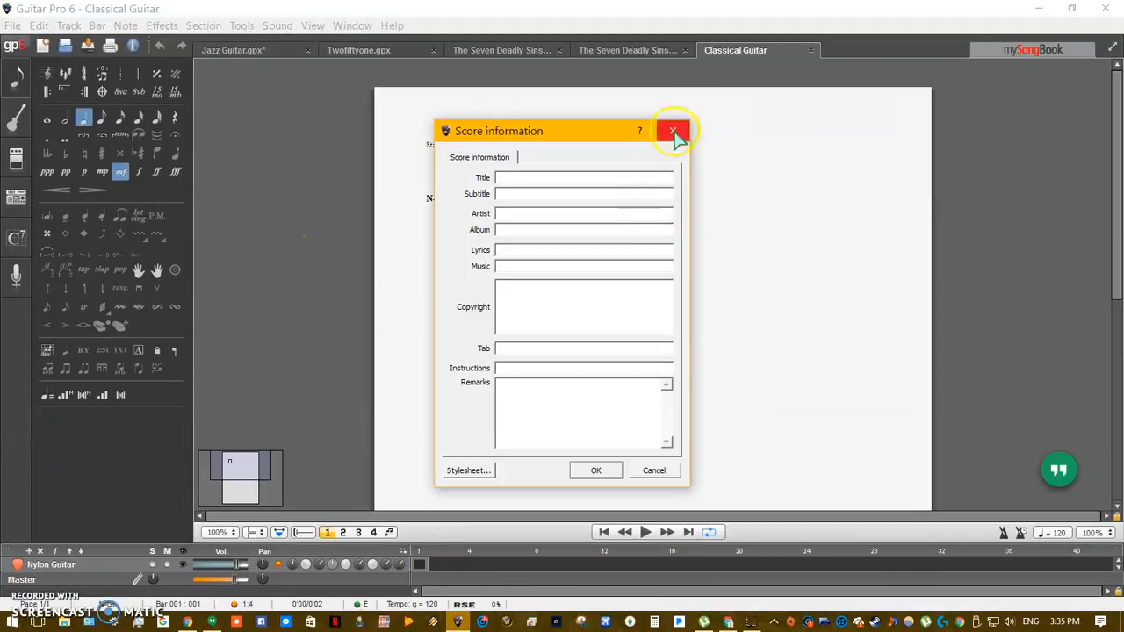
# Step: Sketch a few notes in the Classical Guitar tab, then close it and discard the changes
pyautogui.click(674, 130)
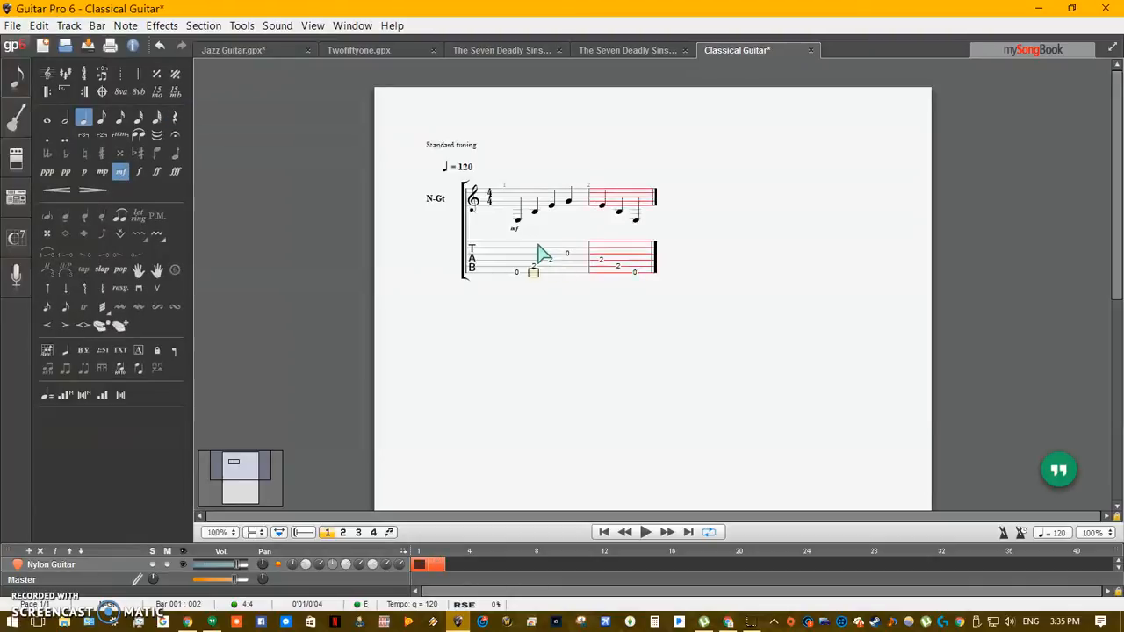
pyautogui.click(646, 532)
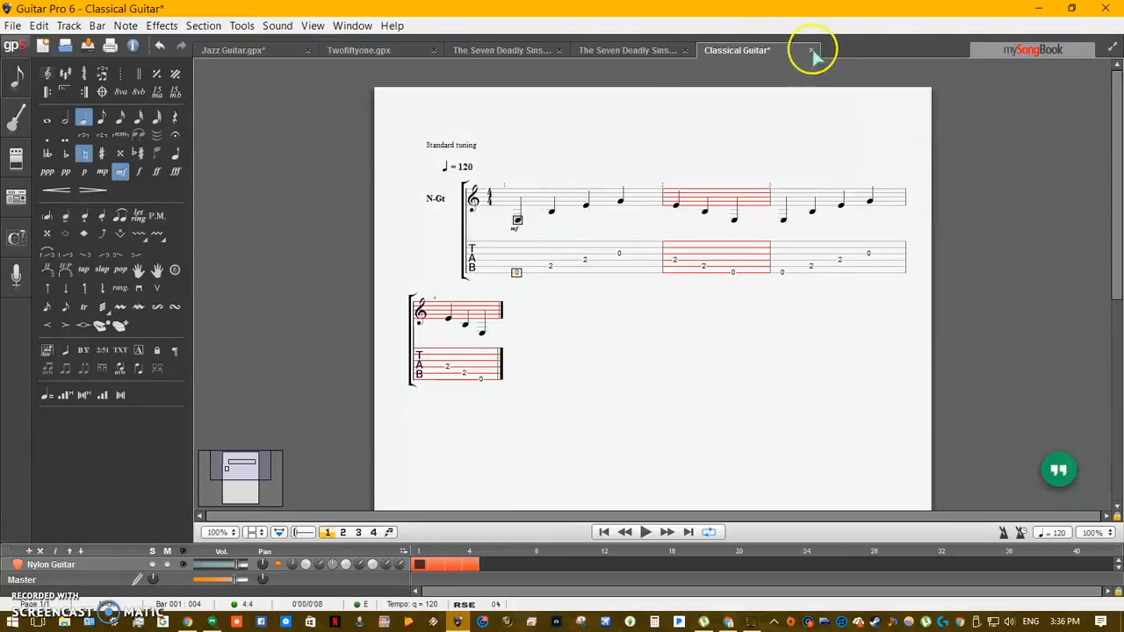
pyautogui.click(809, 49)
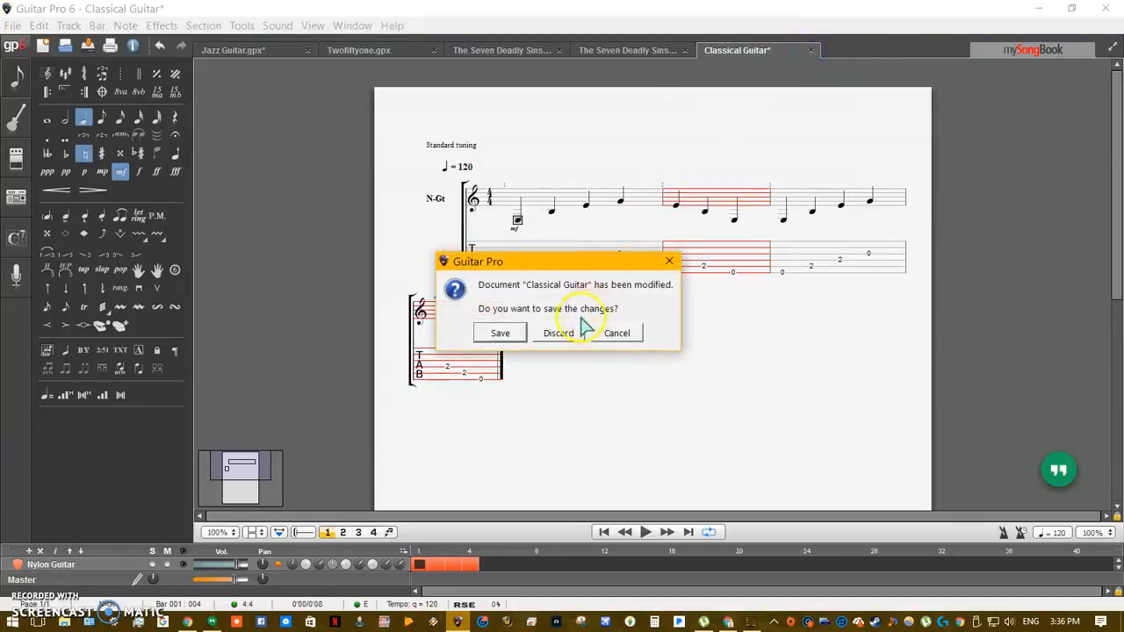
pyautogui.click(558, 334)
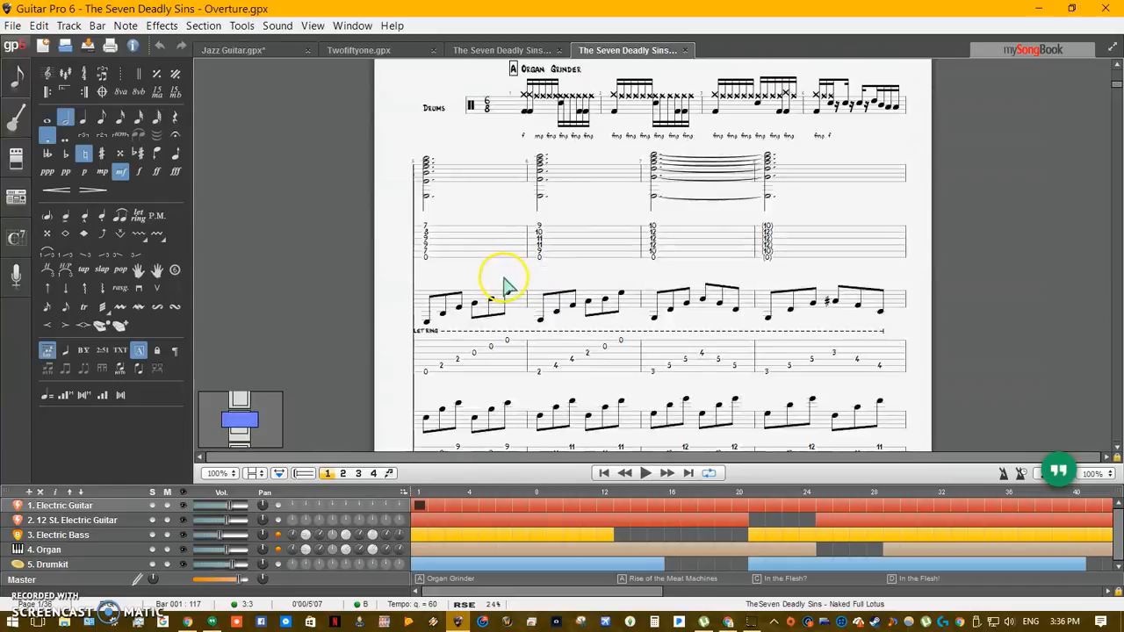
pyautogui.scroll(-3)
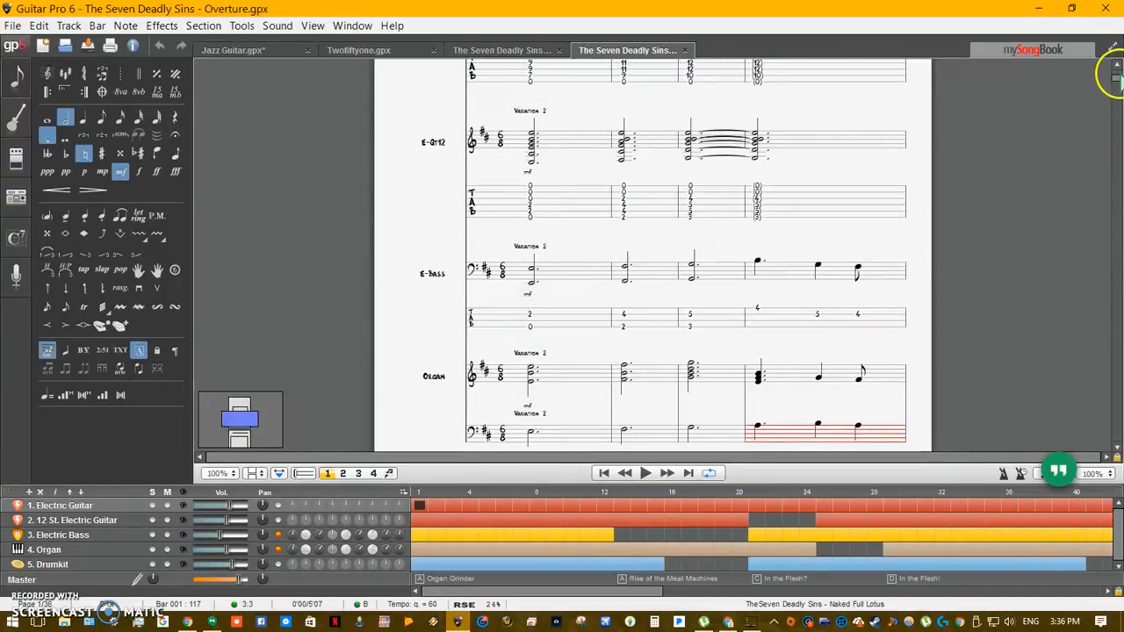
pyautogui.scroll(3)
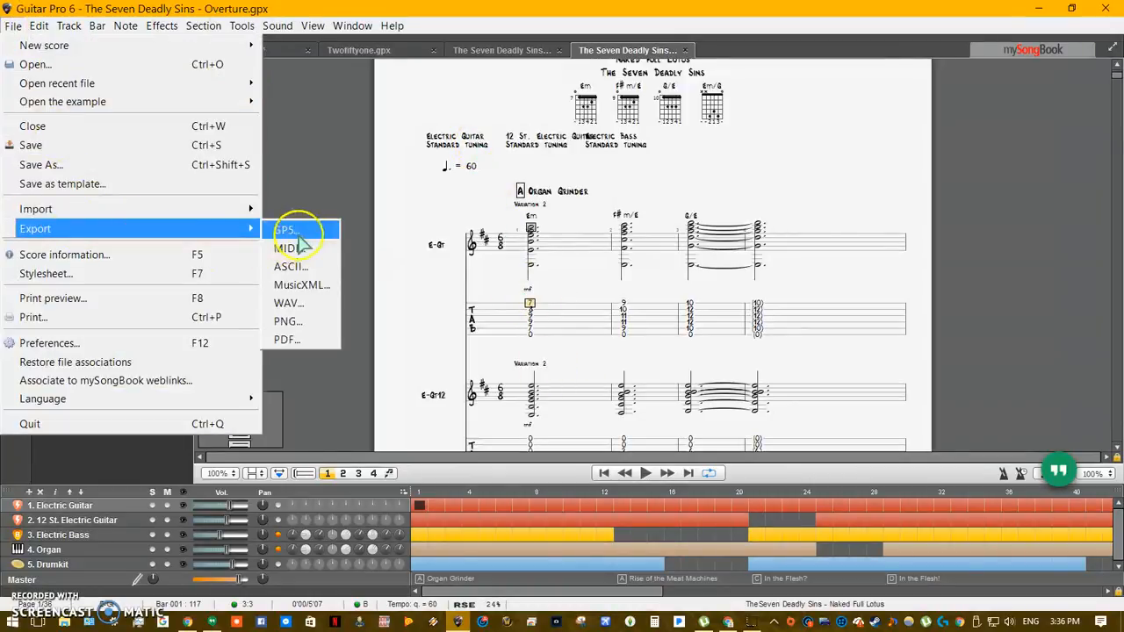
pyautogui.moveTo(287, 302)
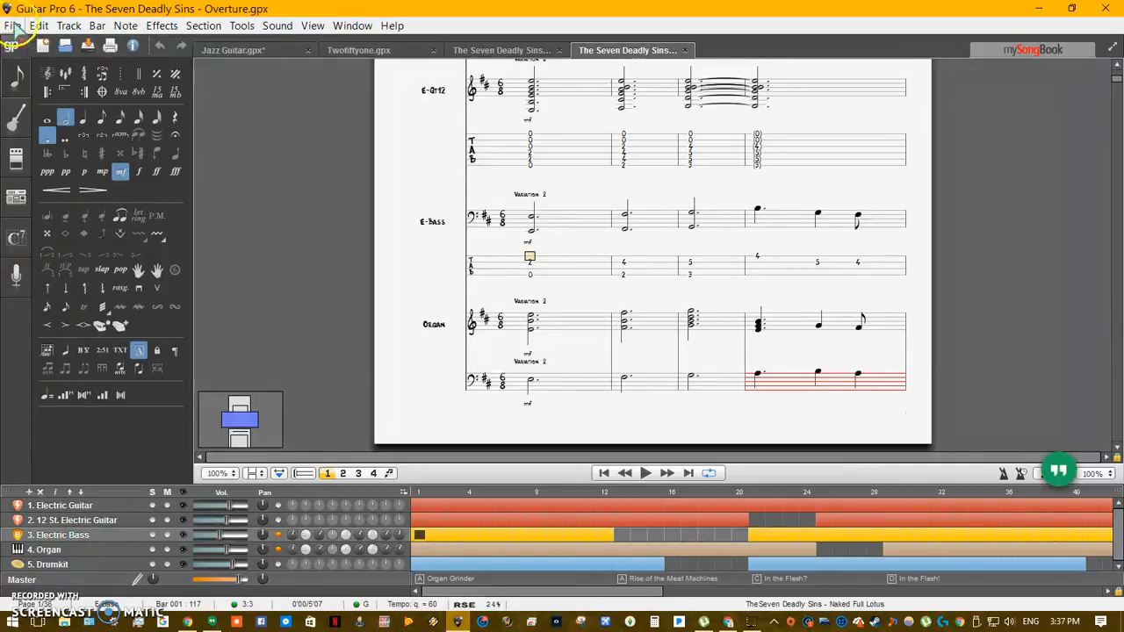
# Step: Show the File > Export format submenu for the Overture score, reopening it once
pyautogui.click(15, 24)
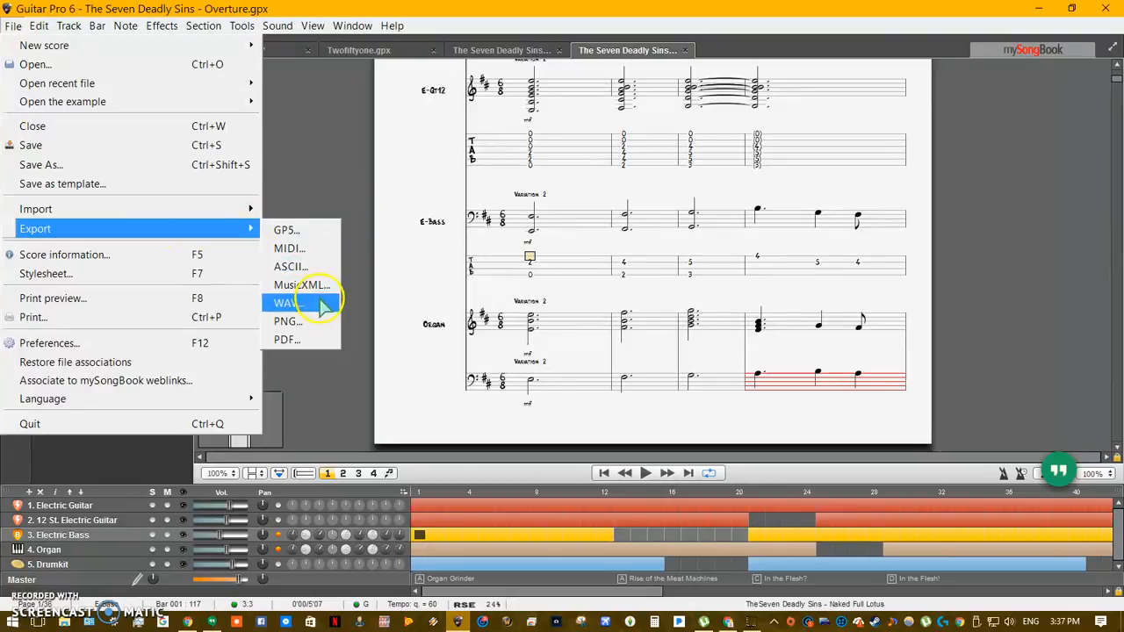
pyautogui.moveTo(295, 267)
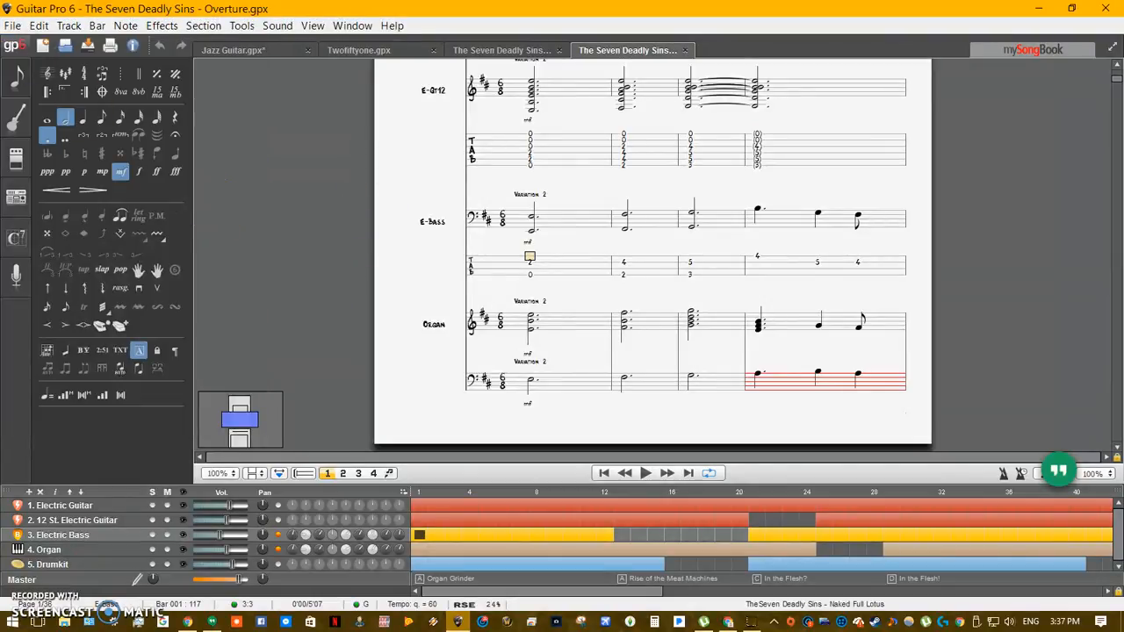
pyautogui.click(12, 26)
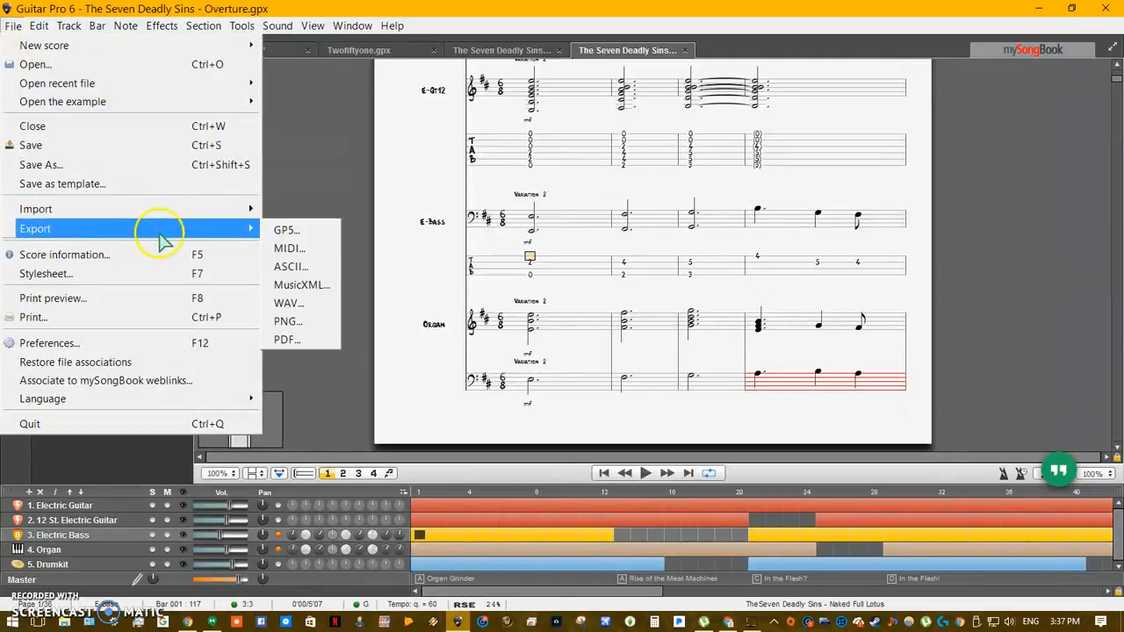
pyautogui.moveTo(285, 341)
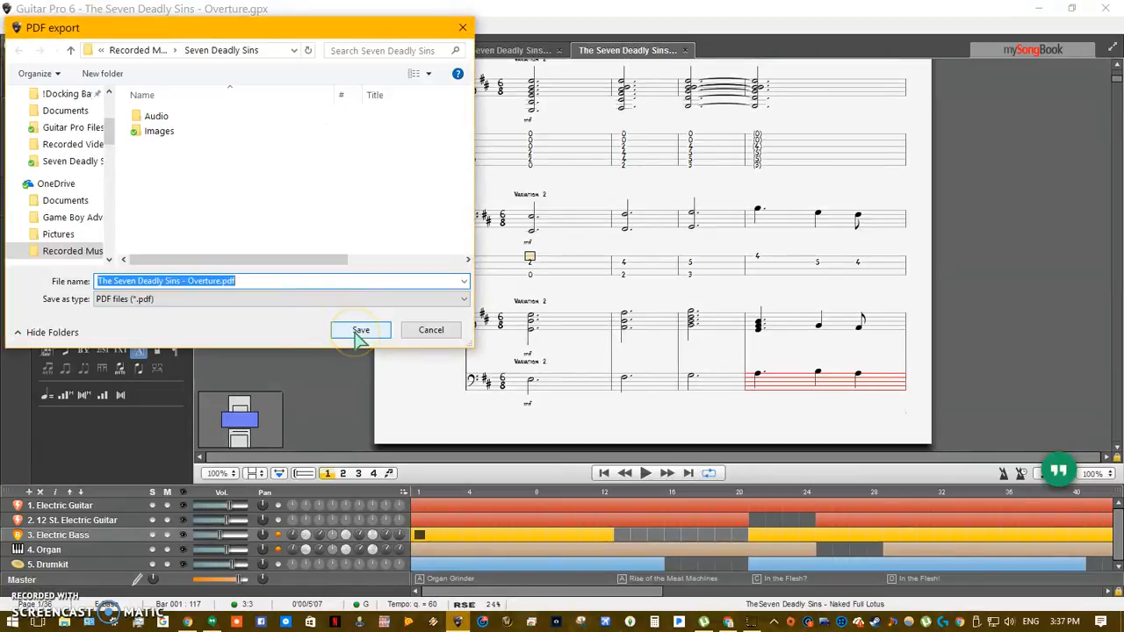
# Step: Save the PDF export as 'The Seven Deadly Sins - Overture.pdf' in the Seven Deadly Sins folder
pyautogui.click(360, 330)
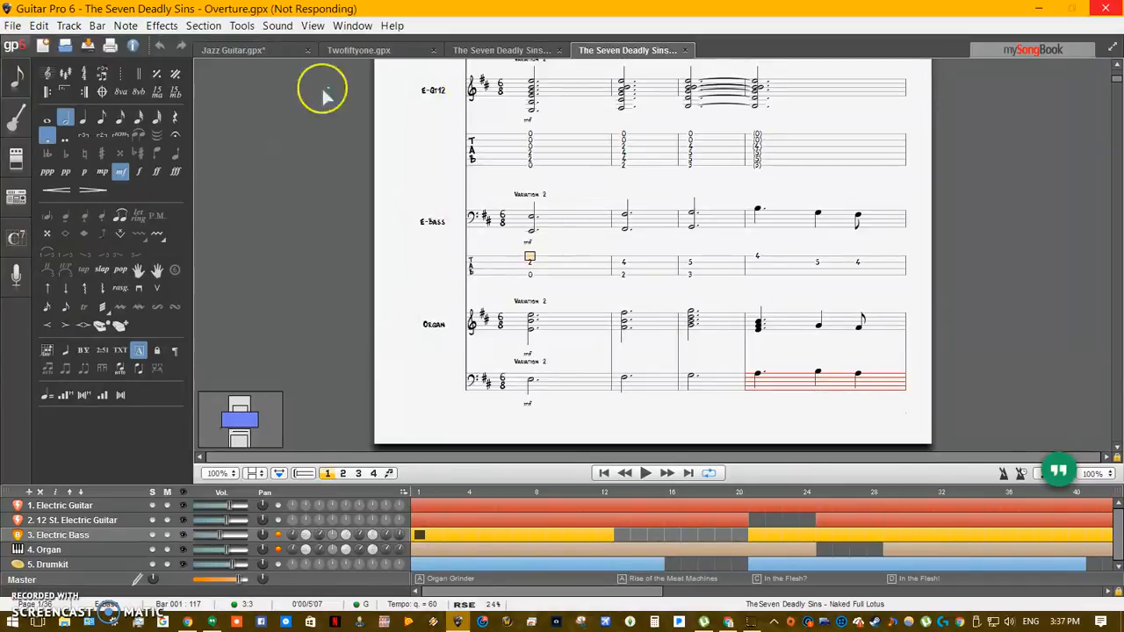
pyautogui.moveTo(430, 221)
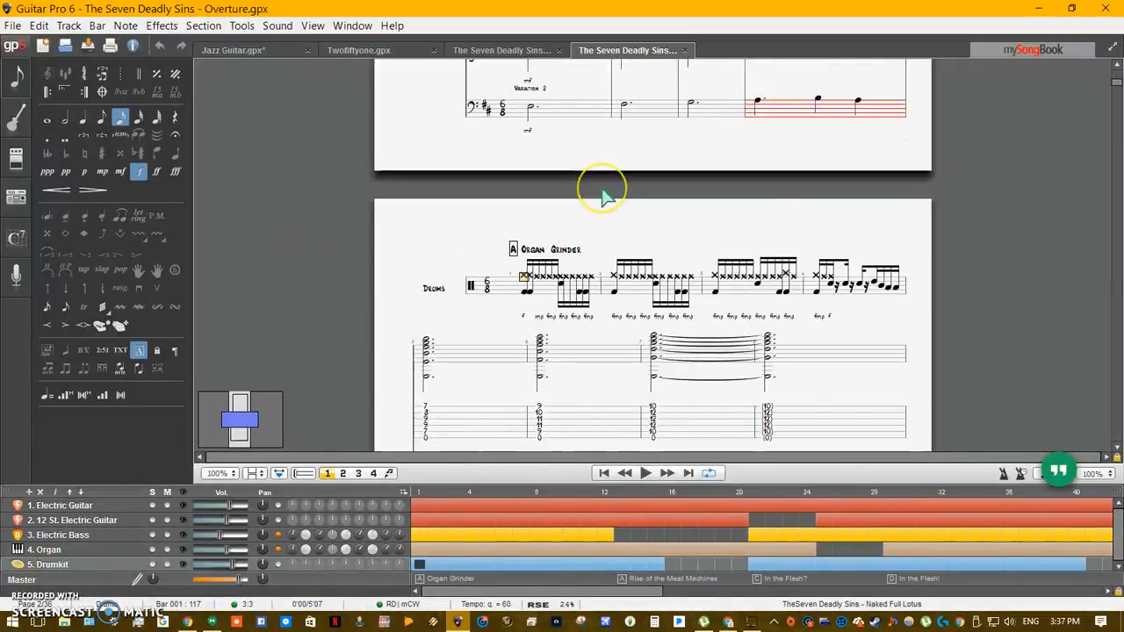
# Step: Edit the first Drumkit beat of the Organ Grinder section, leaving unsaved changes
pyautogui.scroll(-3)
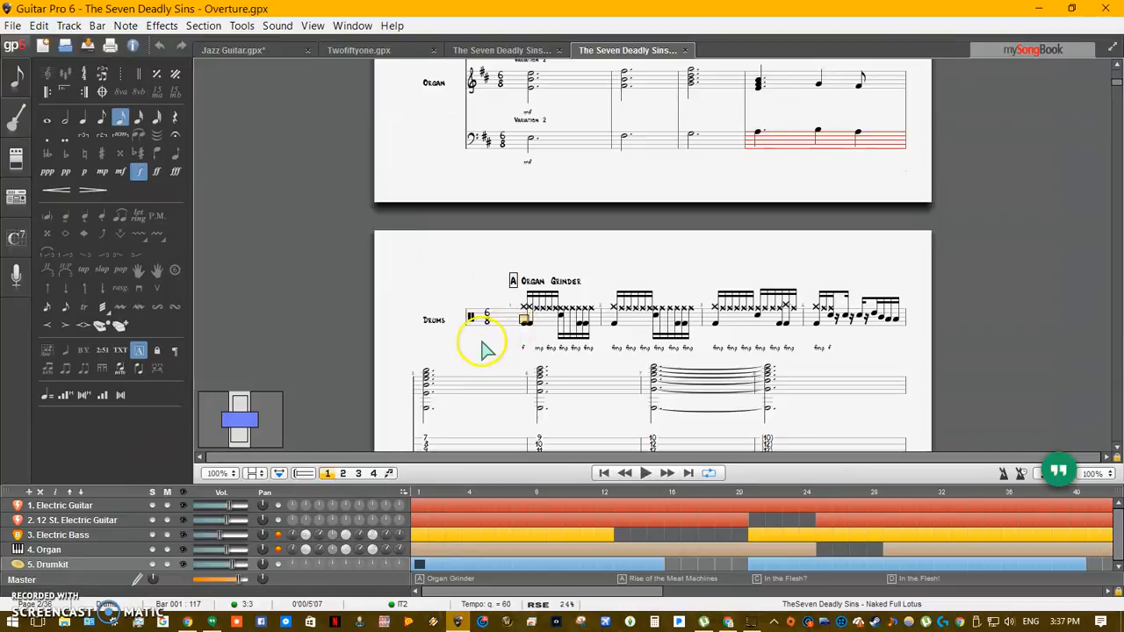
pyautogui.moveTo(505, 347)
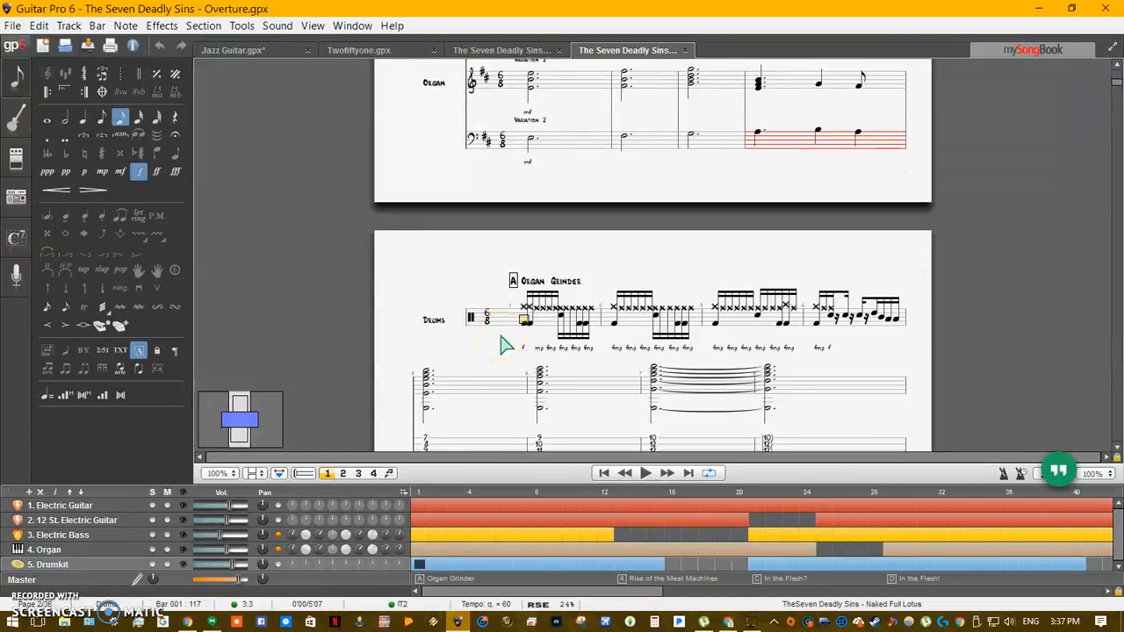
pyautogui.click(646, 472)
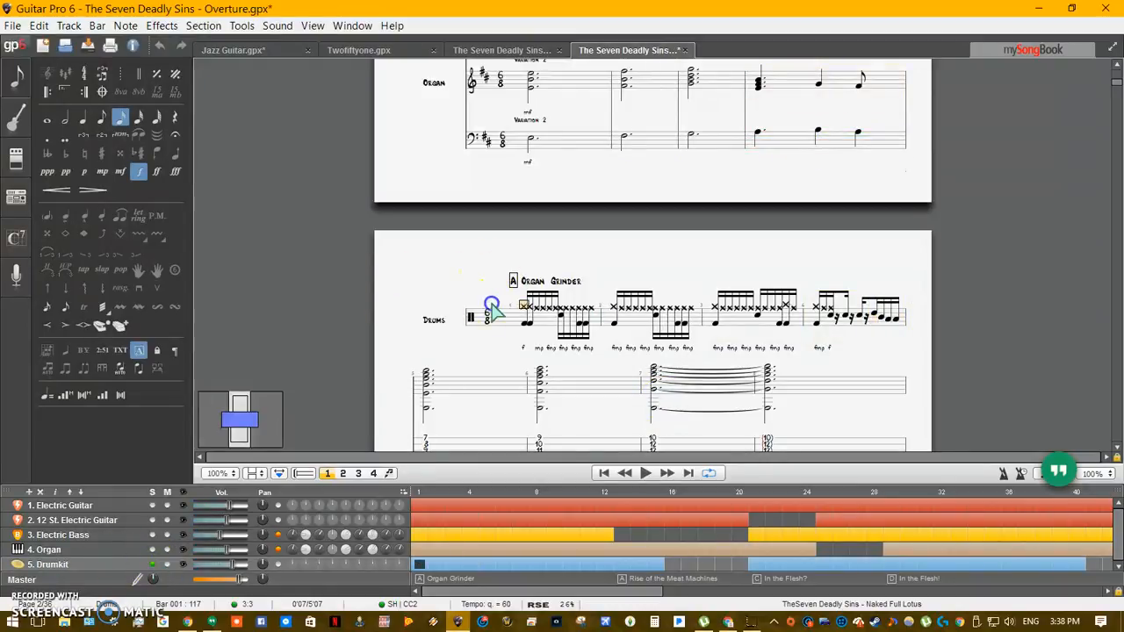
pyautogui.moveTo(465, 363)
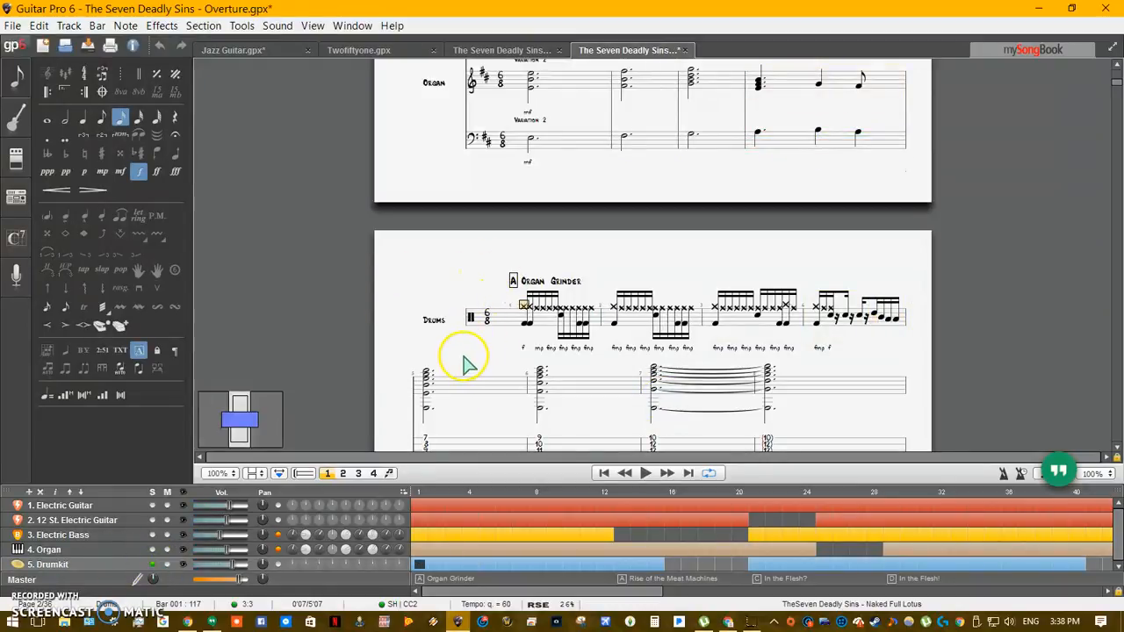
pyautogui.click(646, 472)
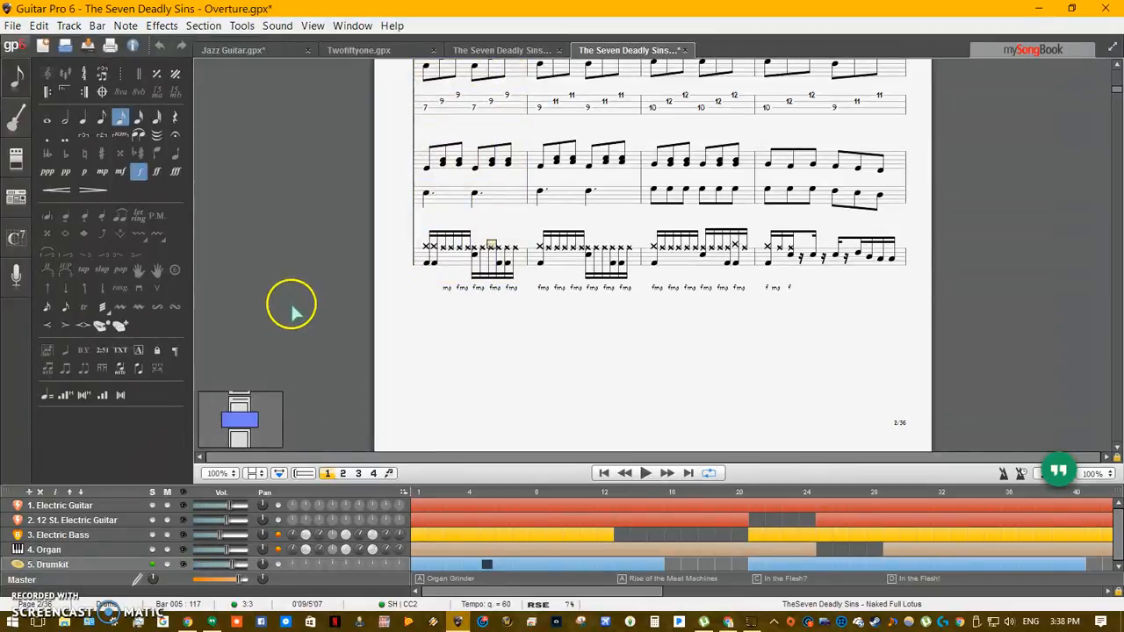
pyautogui.scroll(-3)
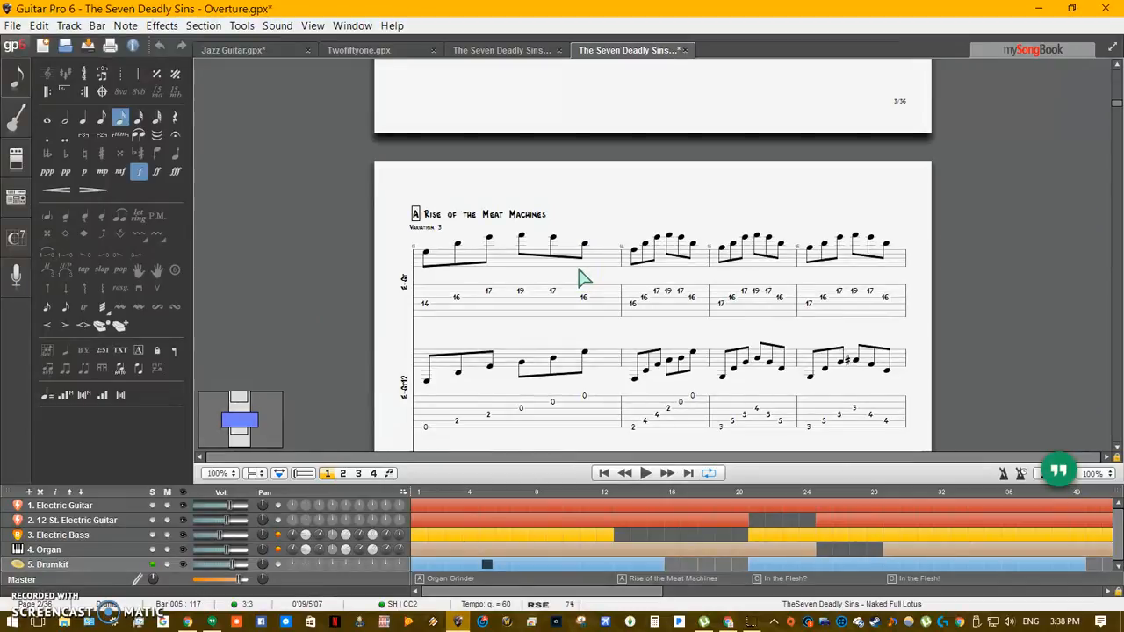
pyautogui.moveTo(395, 457)
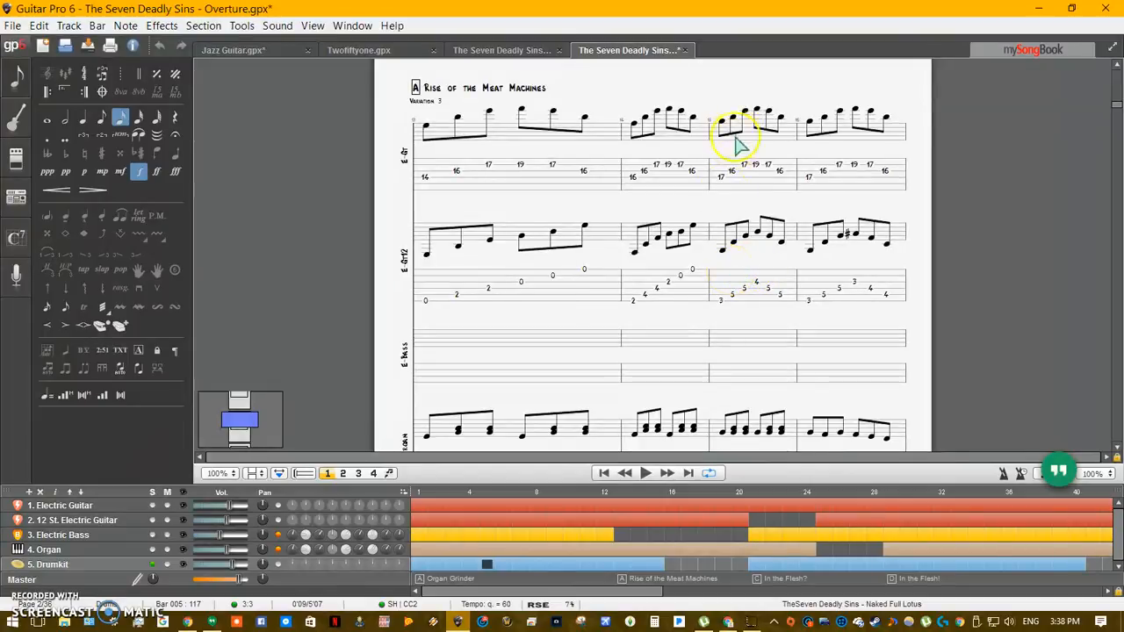
pyautogui.scroll(-3)
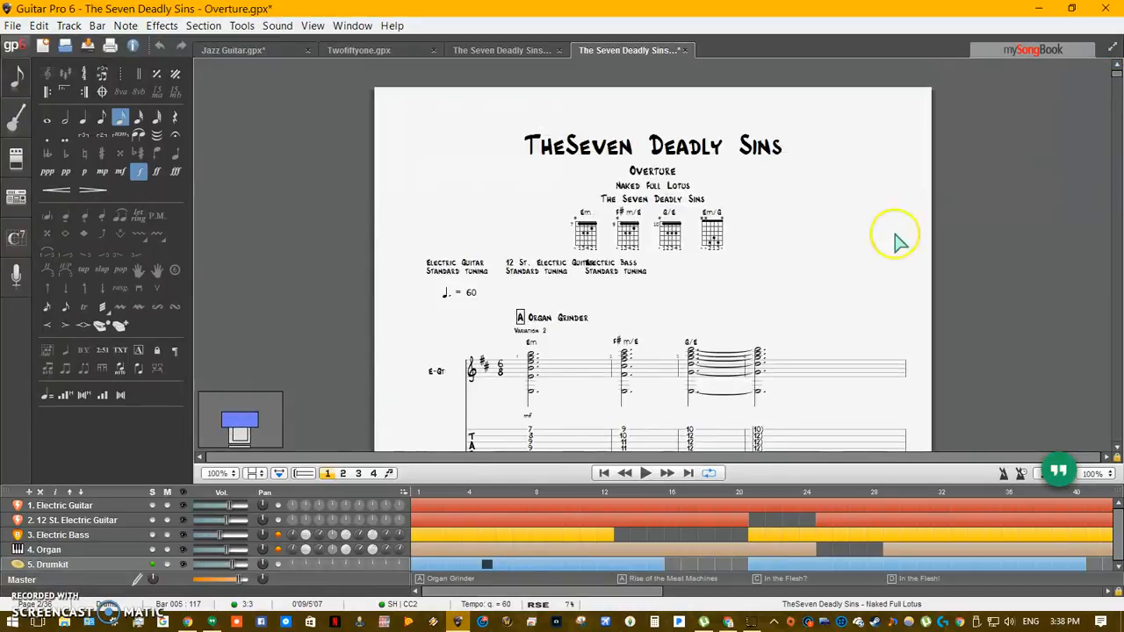
pyautogui.scroll(-3)
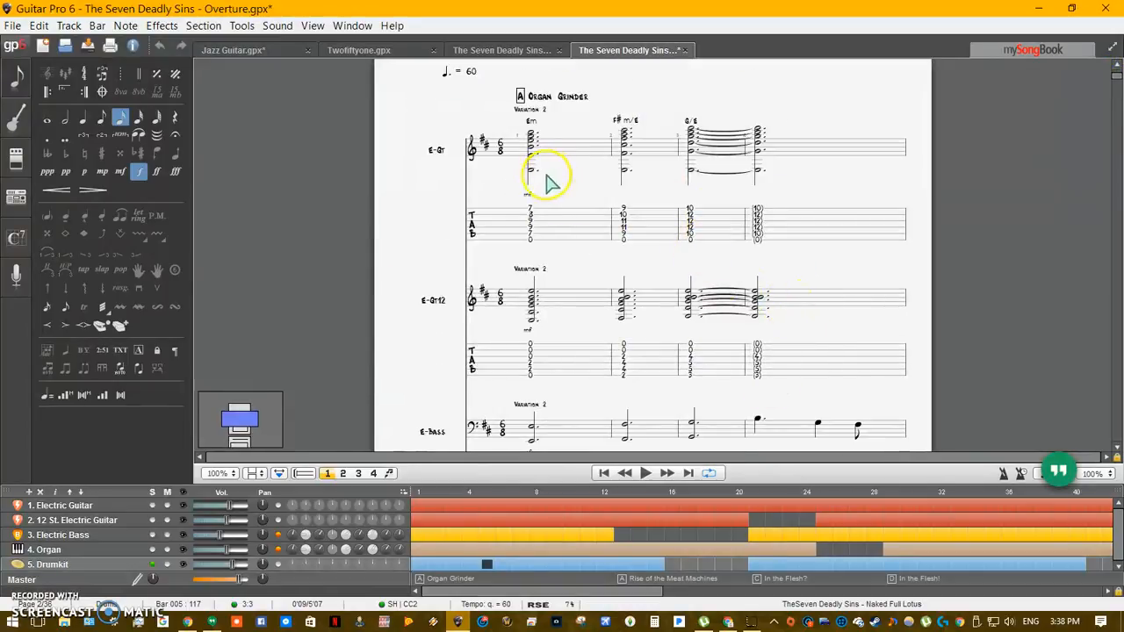
pyautogui.moveTo(483, 255)
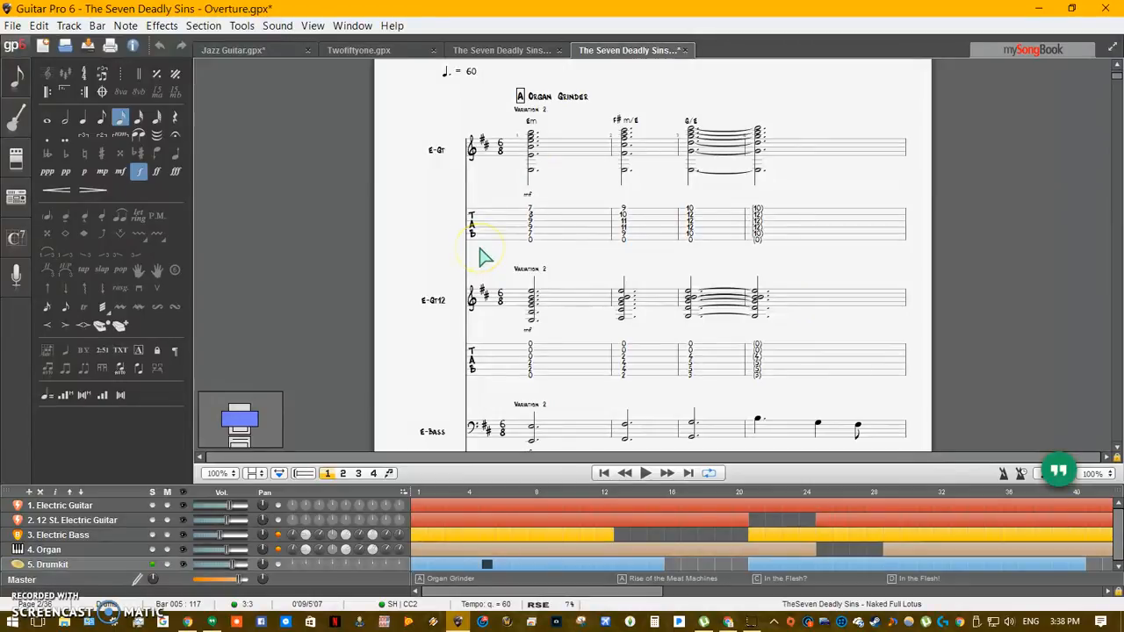
pyautogui.moveTo(565, 263)
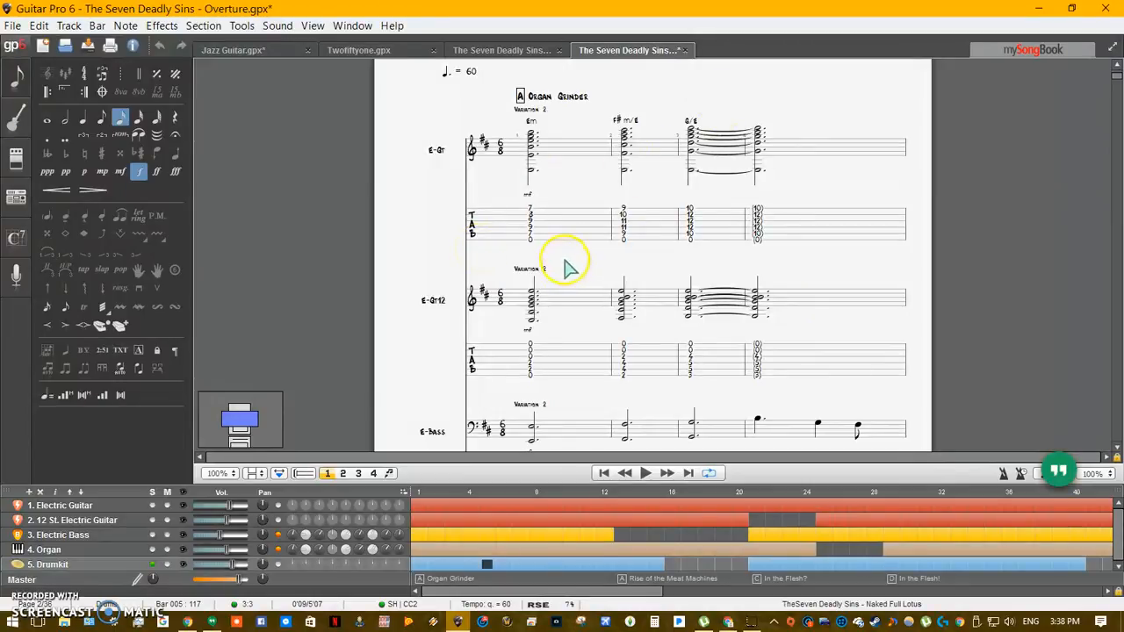
pyautogui.moveTo(565, 267)
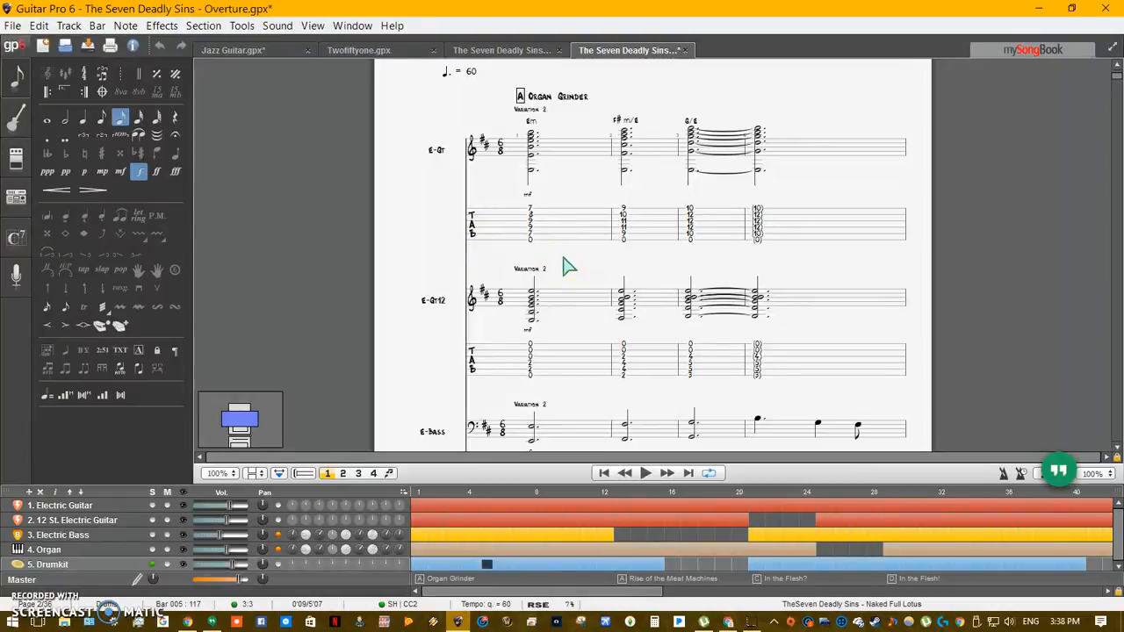
pyautogui.scroll(-3)
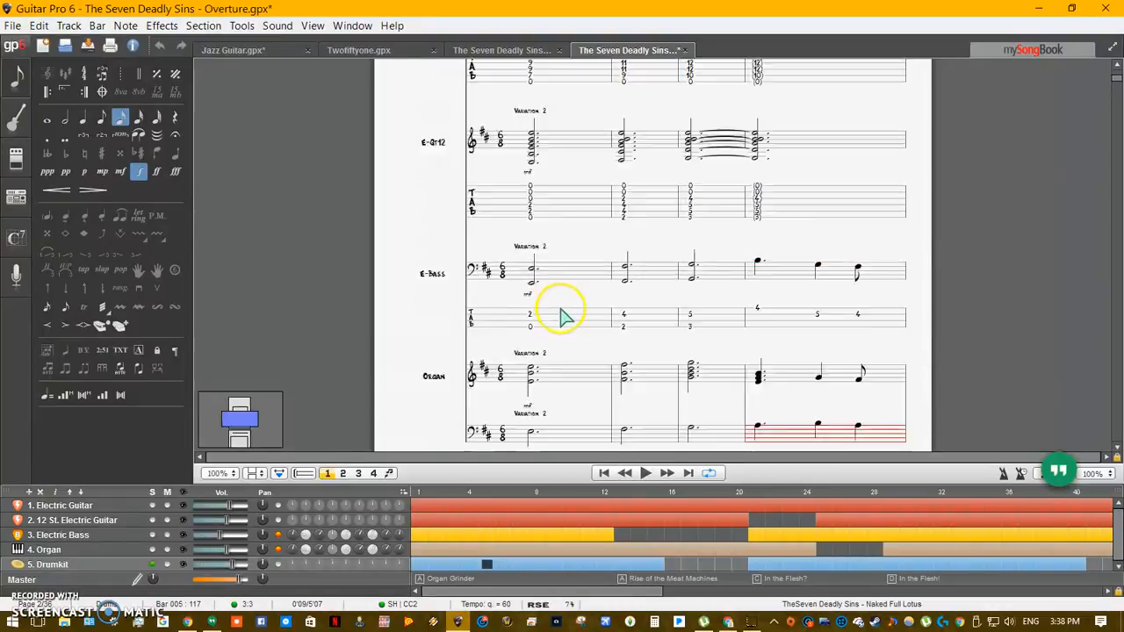
pyautogui.scroll(3)
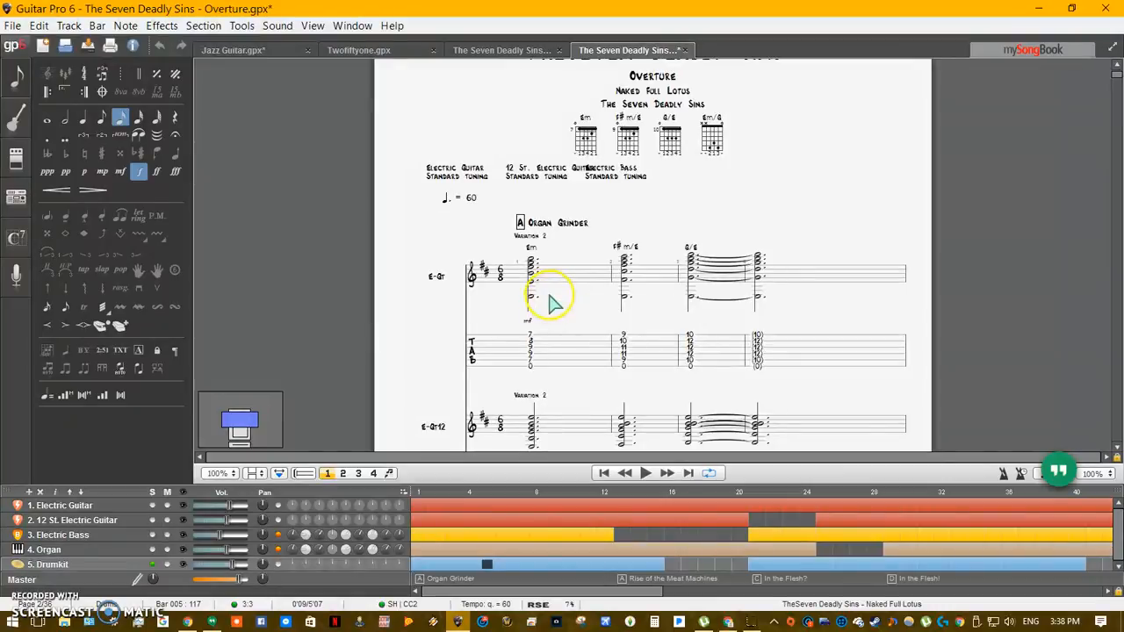